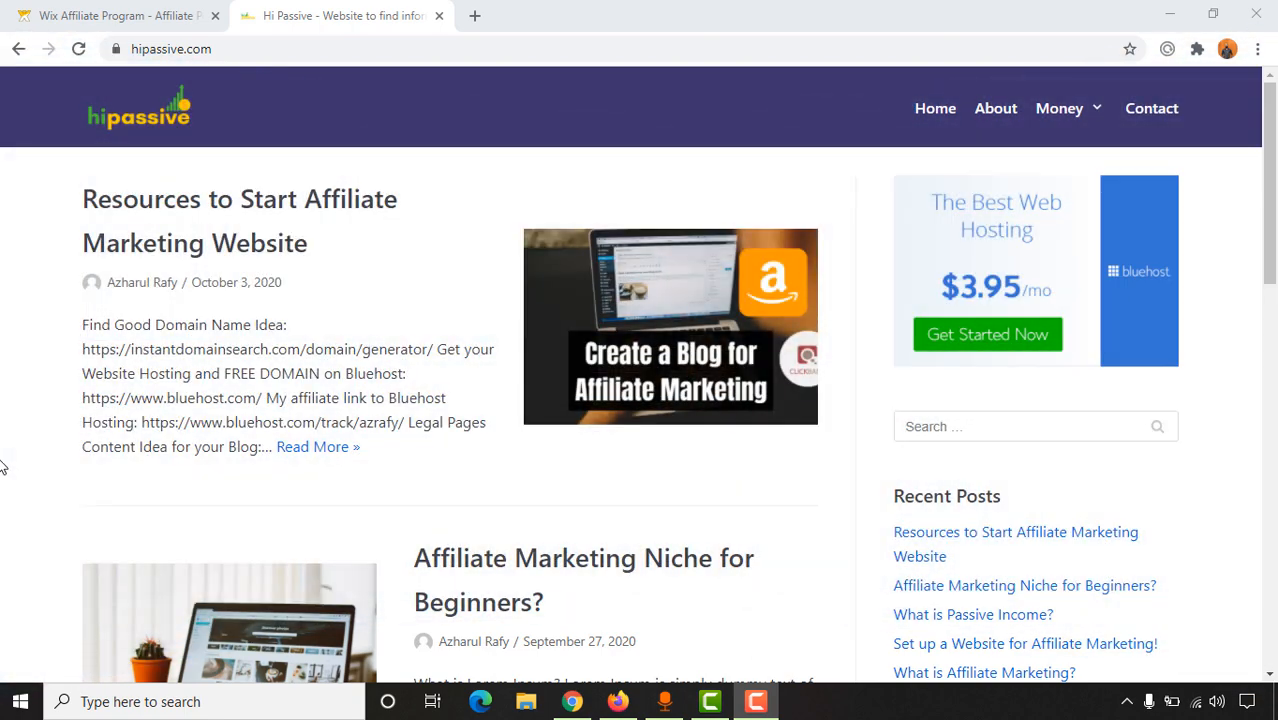
{"action": "mouse_move", "coordinate": [172, 76]}
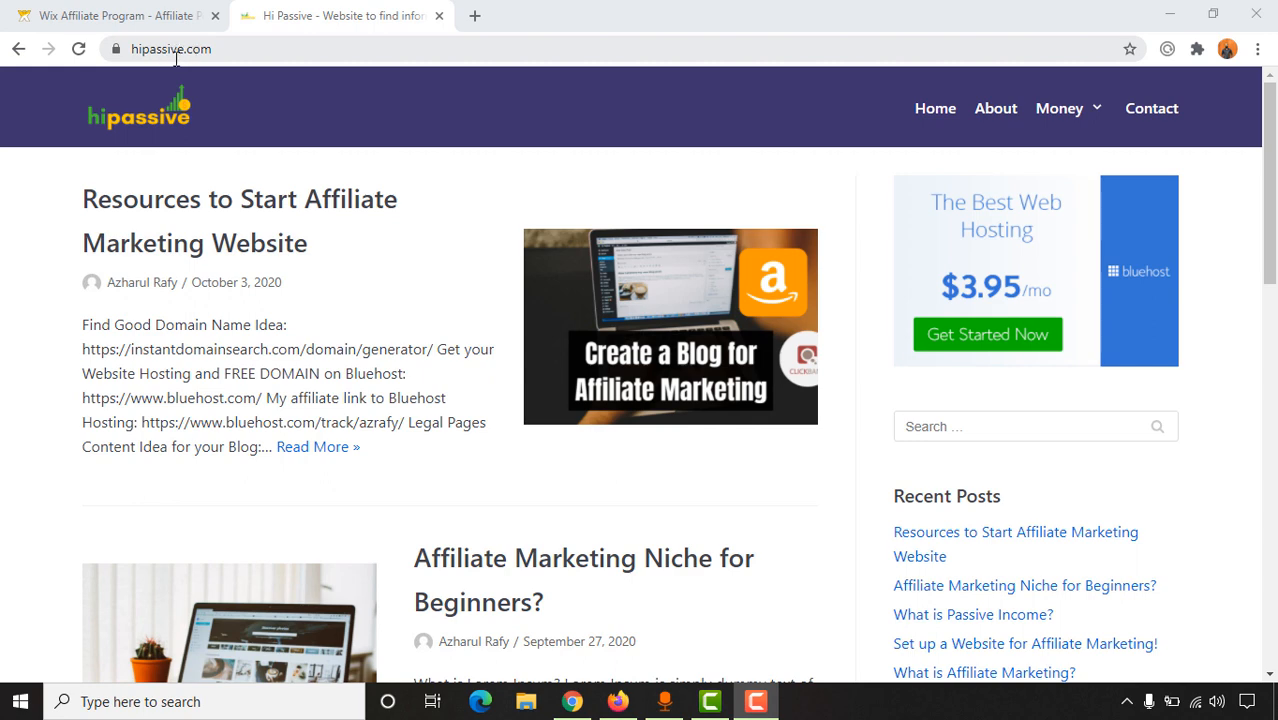
{"action": "mouse_move", "coordinate": [1060, 326]}
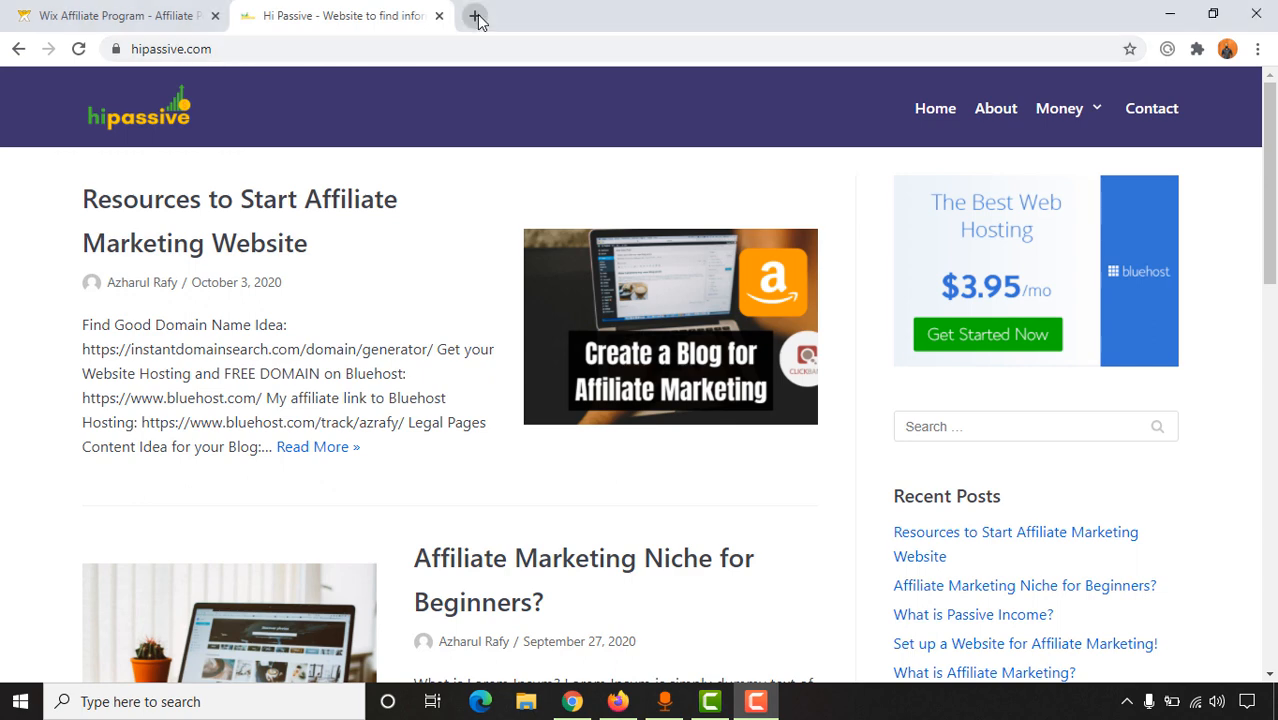
Step: Load hipassive.com/bluehost in a new tab to see it redirect to the Bluehost affiliate page
{"action": "left_click", "coordinate": [476, 16]}
{"action": "type", "text": "hipassive.com"}
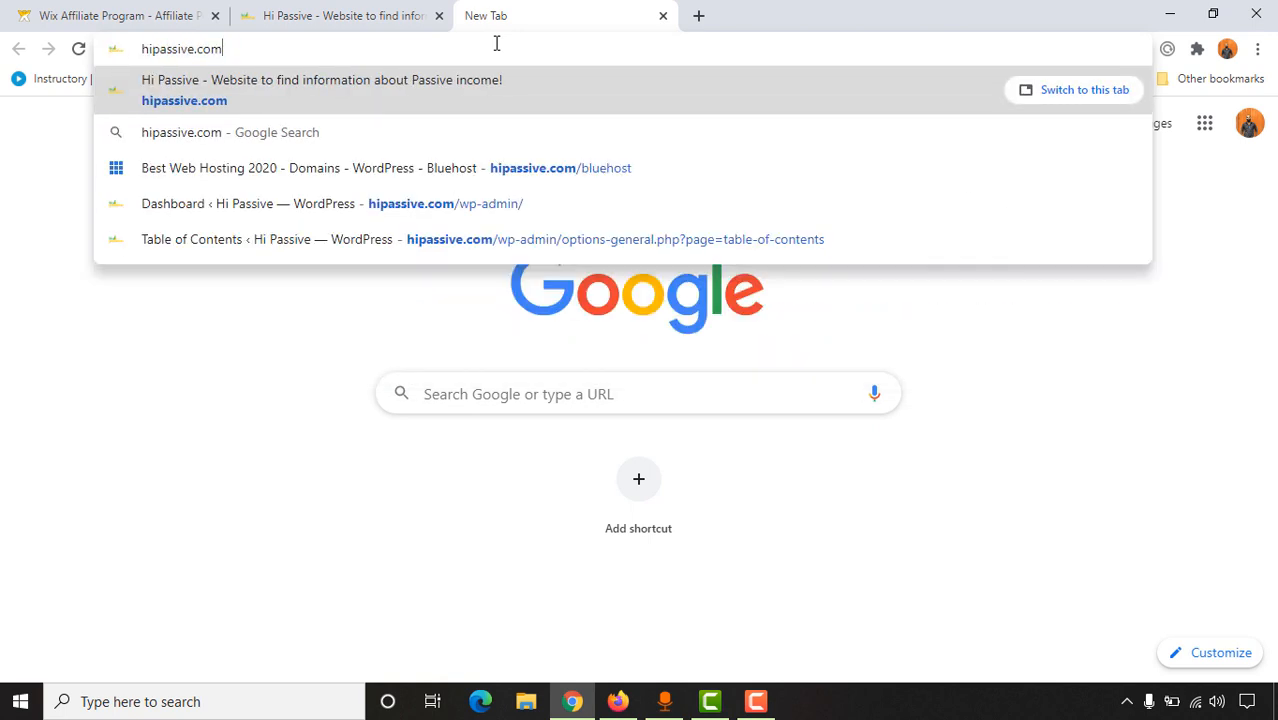
{"action": "left_click", "coordinate": [310, 168]}
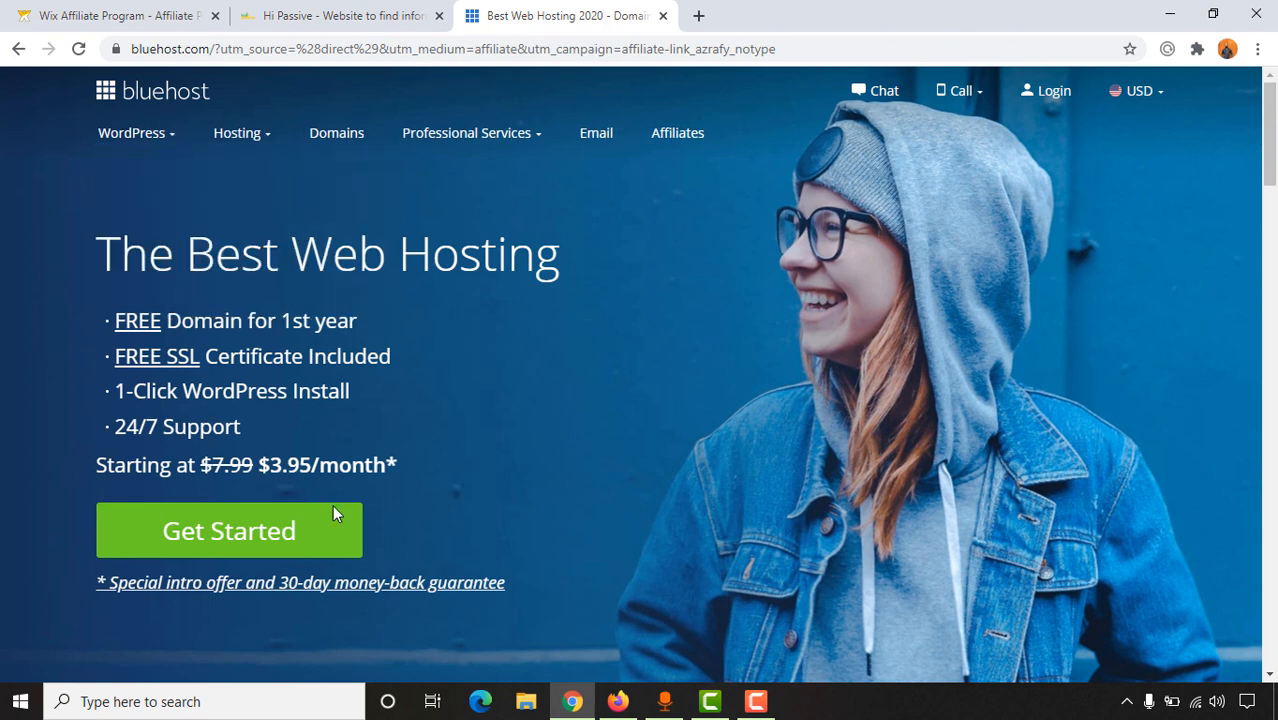
{"action": "mouse_move", "coordinate": [686, 68]}
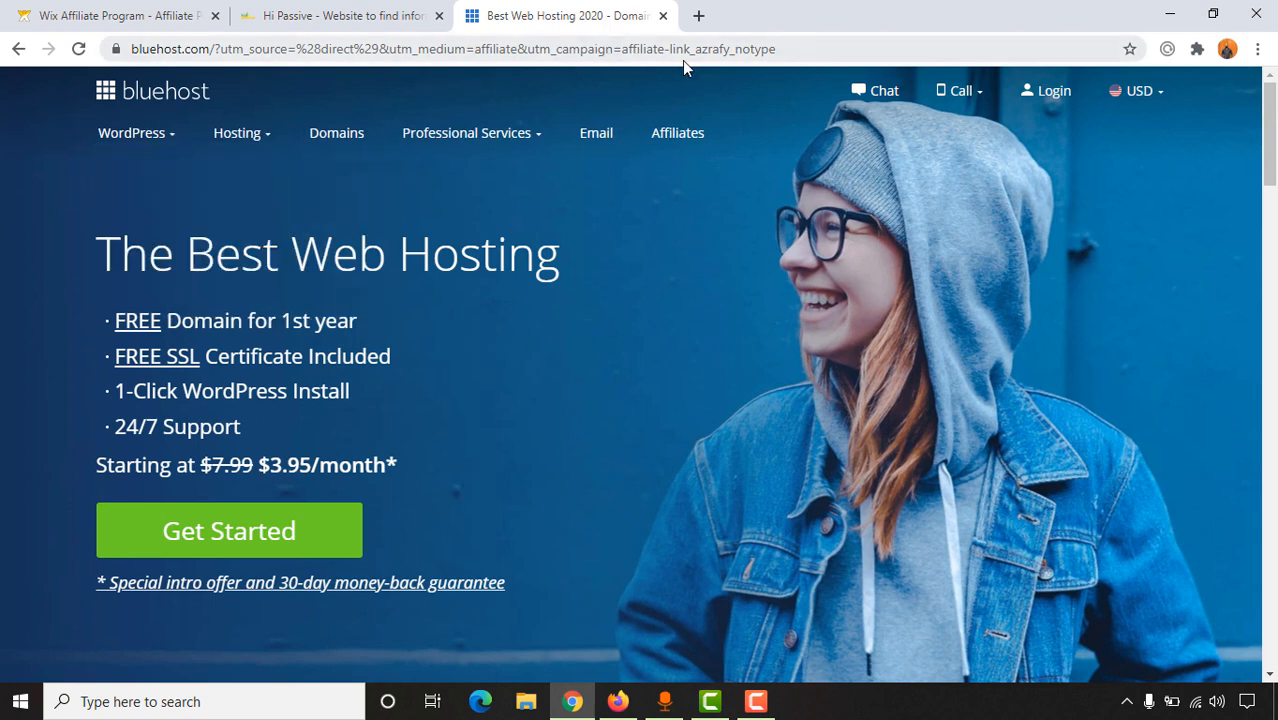
{"action": "mouse_move", "coordinate": [48, 318]}
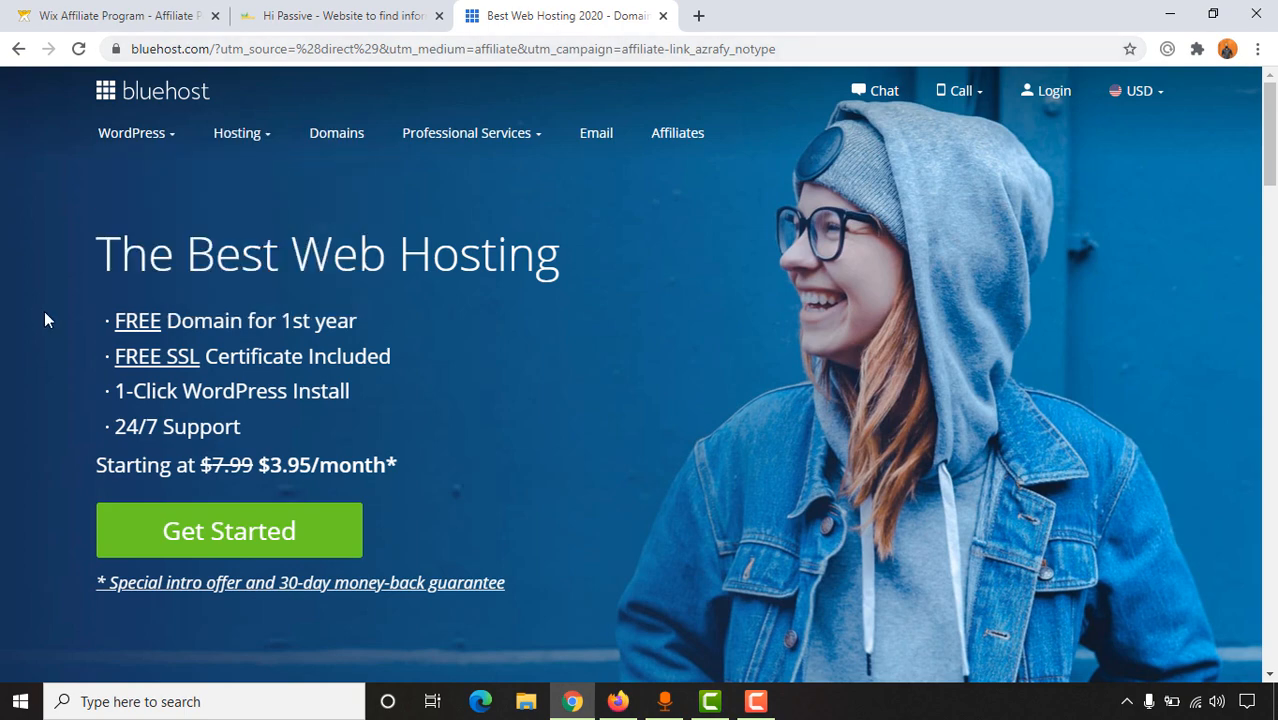
{"action": "mouse_move", "coordinate": [264, 496]}
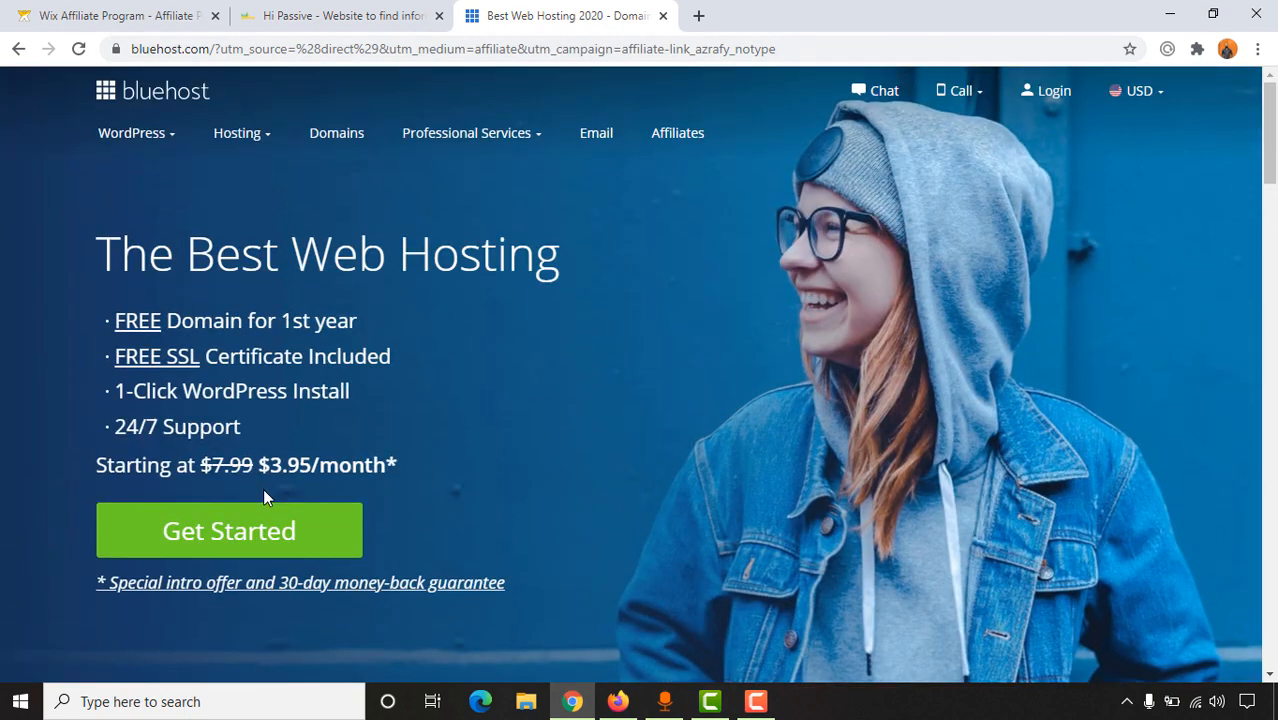
{"action": "mouse_move", "coordinate": [296, 244]}
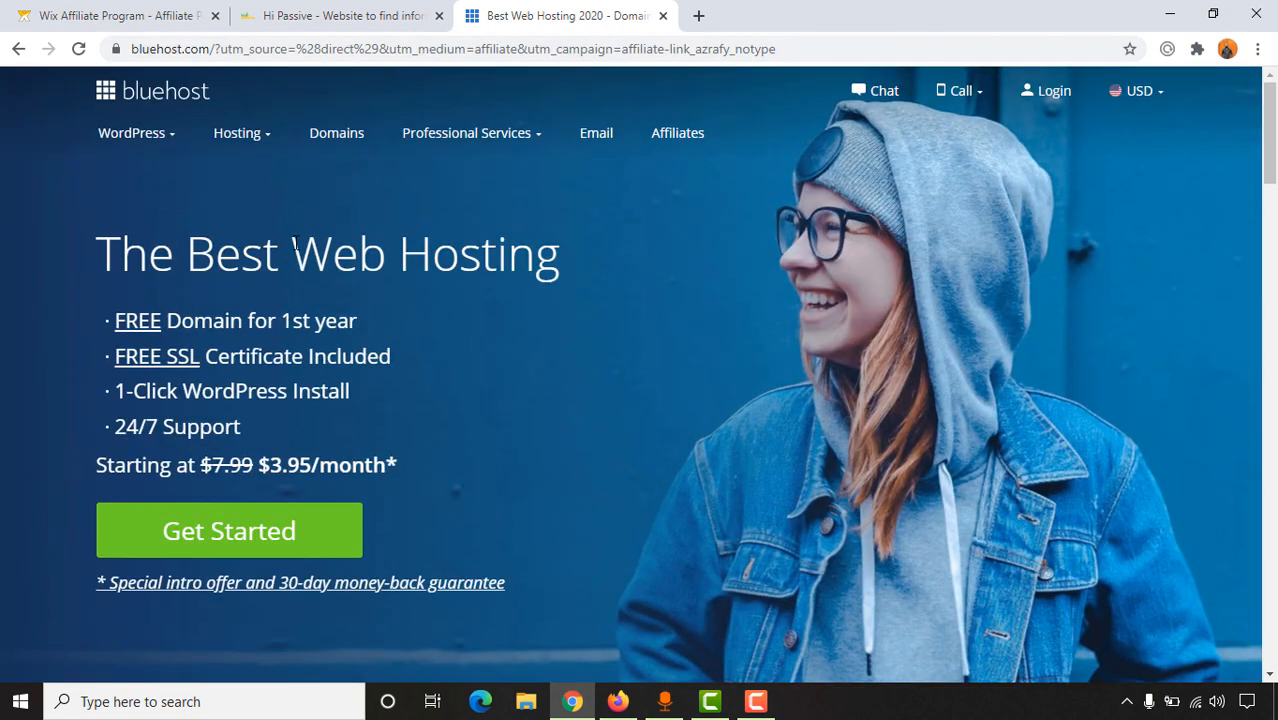
{"action": "mouse_move", "coordinate": [280, 200]}
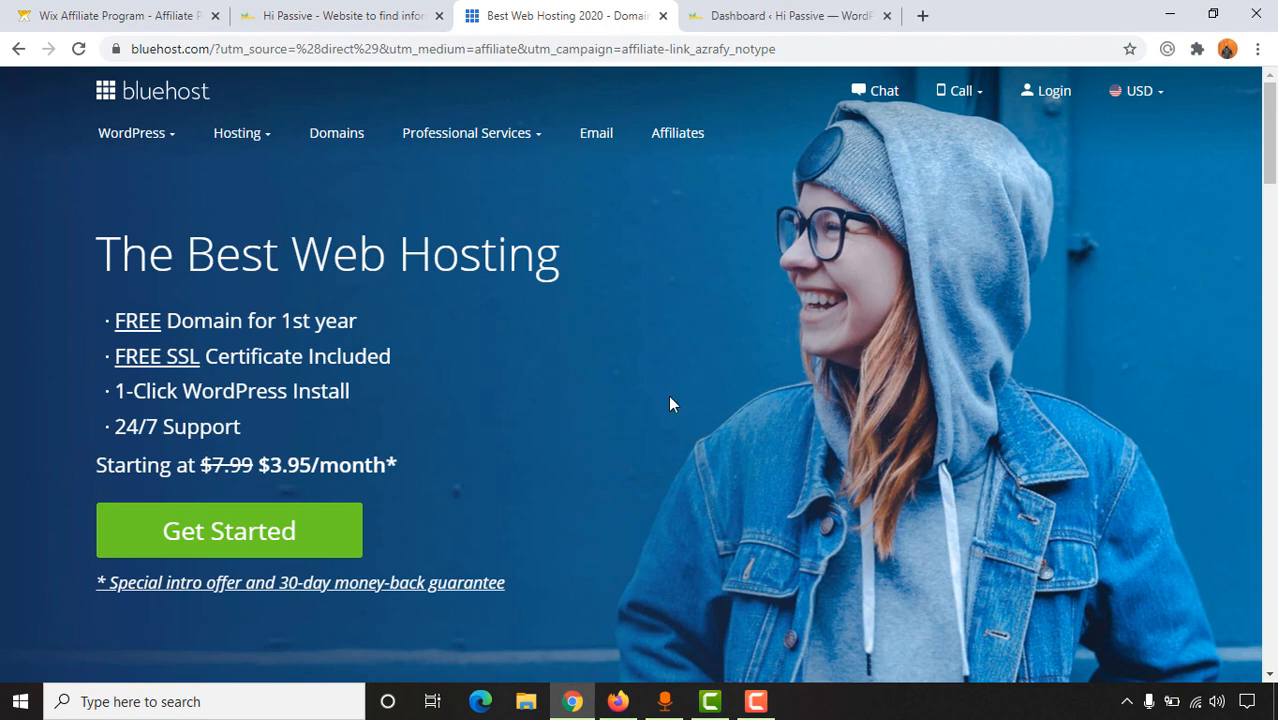
Step: Search the Add Plugins directory for 'pretty links' from the WordPress dashboard
{"action": "left_click", "coordinate": [790, 16]}
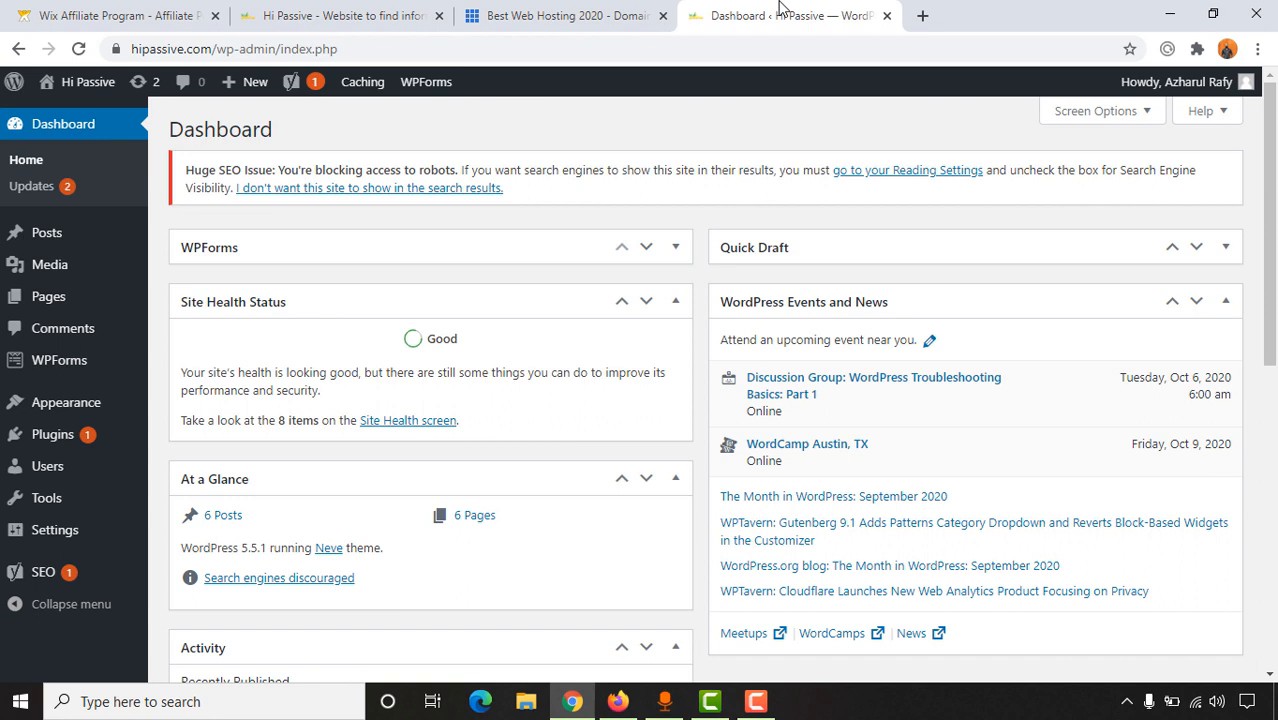
{"action": "mouse_move", "coordinate": [112, 336]}
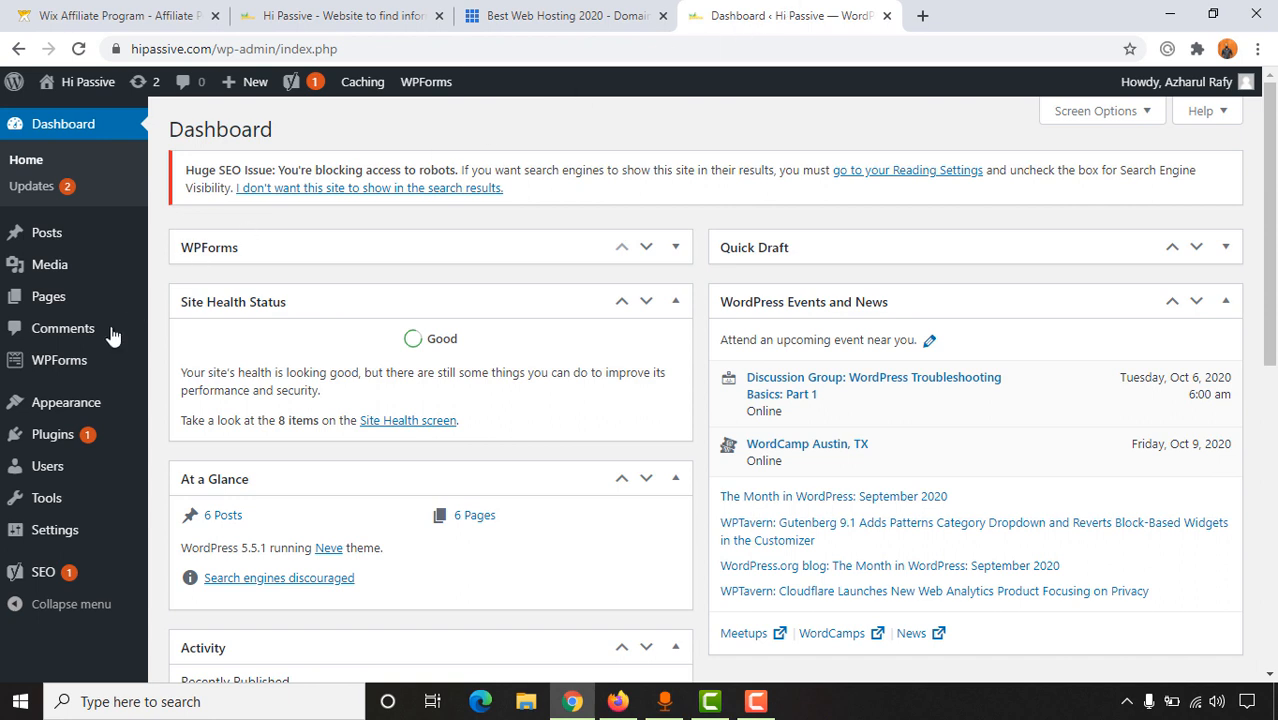
{"action": "mouse_move", "coordinate": [52, 434]}
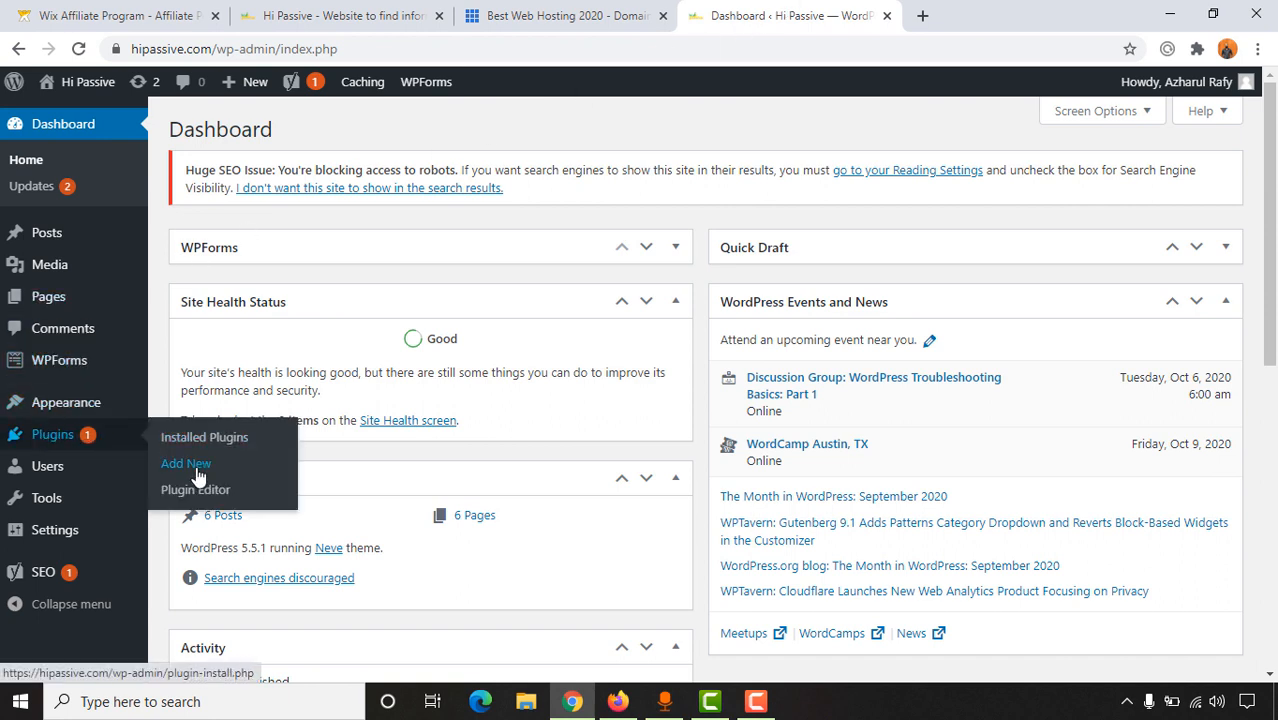
{"action": "left_click", "coordinate": [186, 464]}
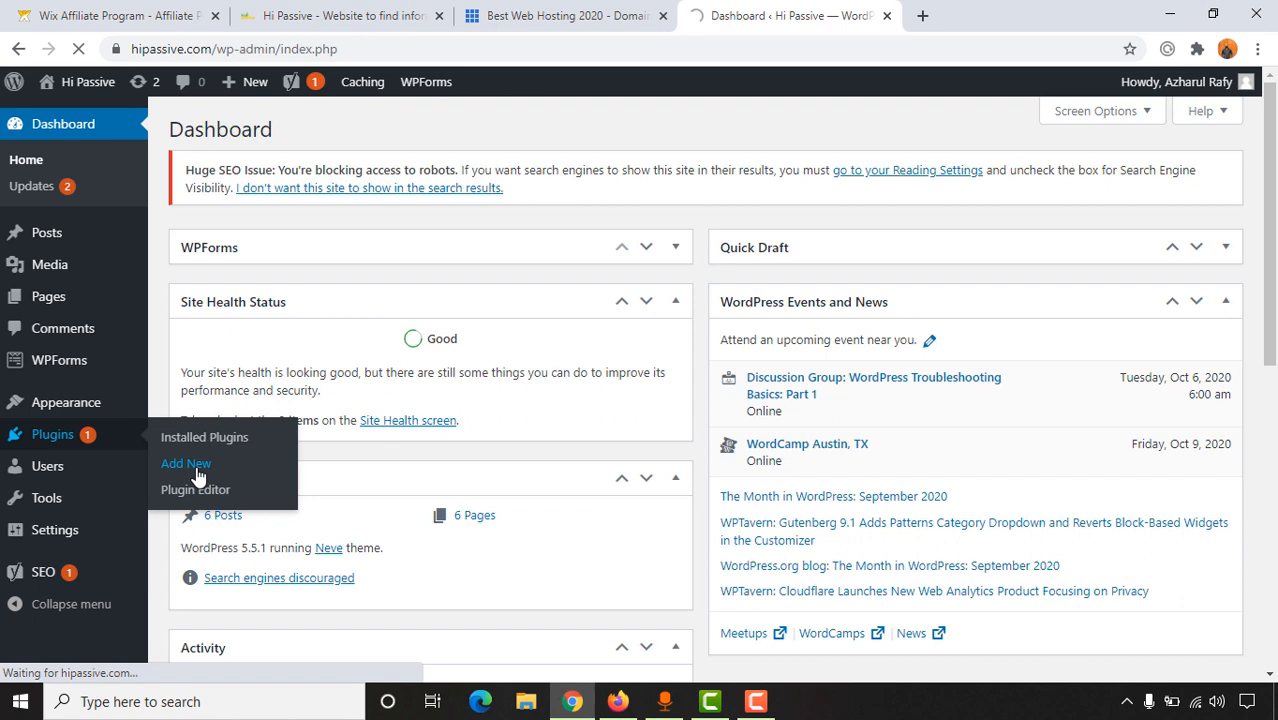
{"action": "left_click", "coordinate": [186, 464]}
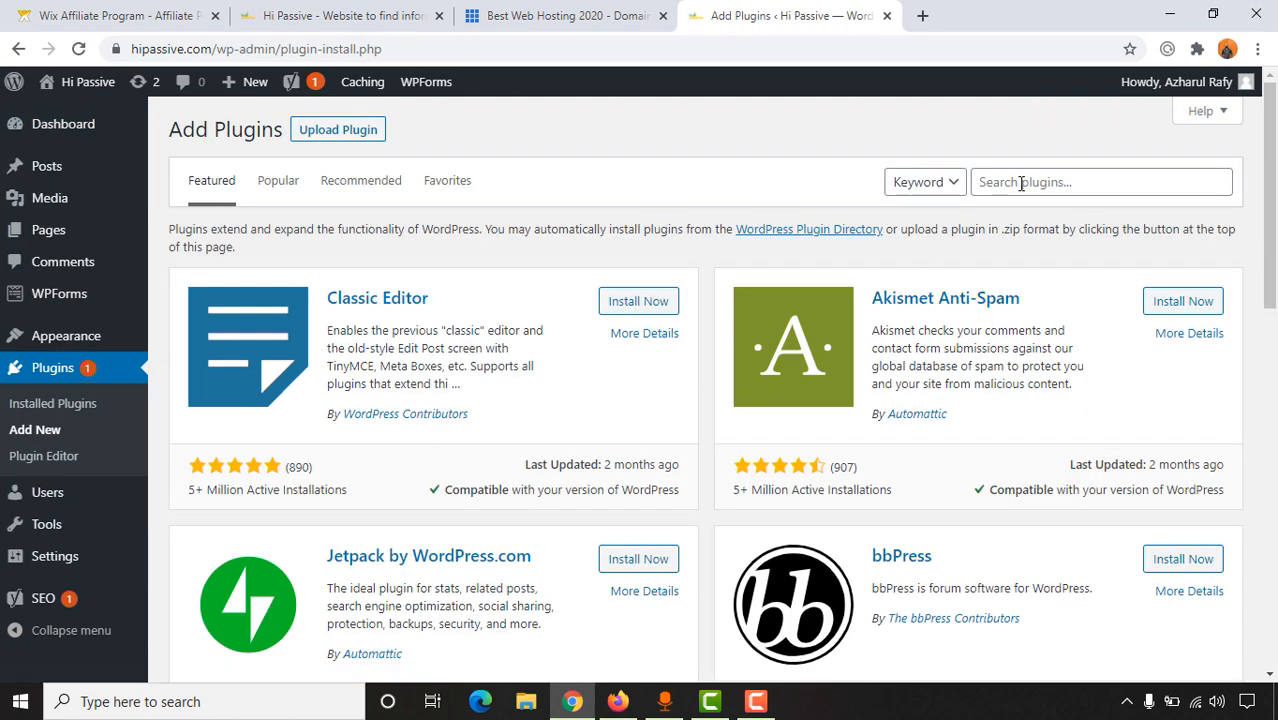
{"action": "type", "text": "pe"}
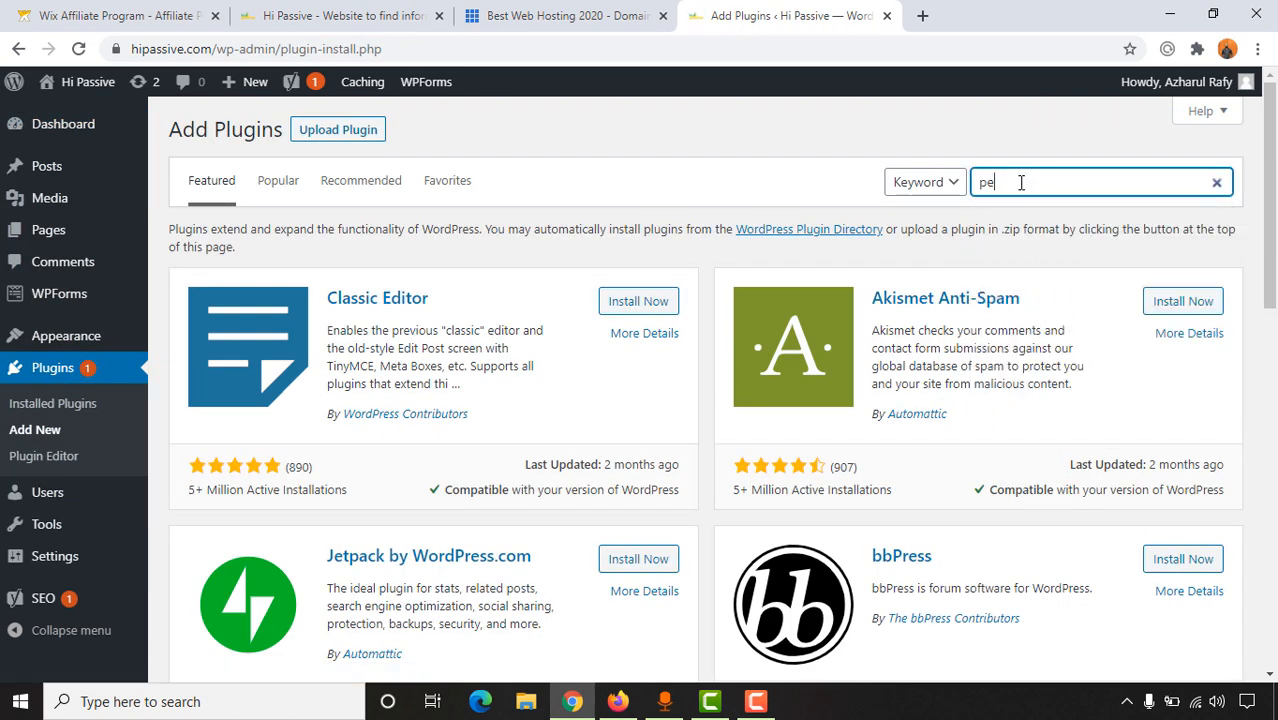
{"action": "type", "text": "pretty links"}
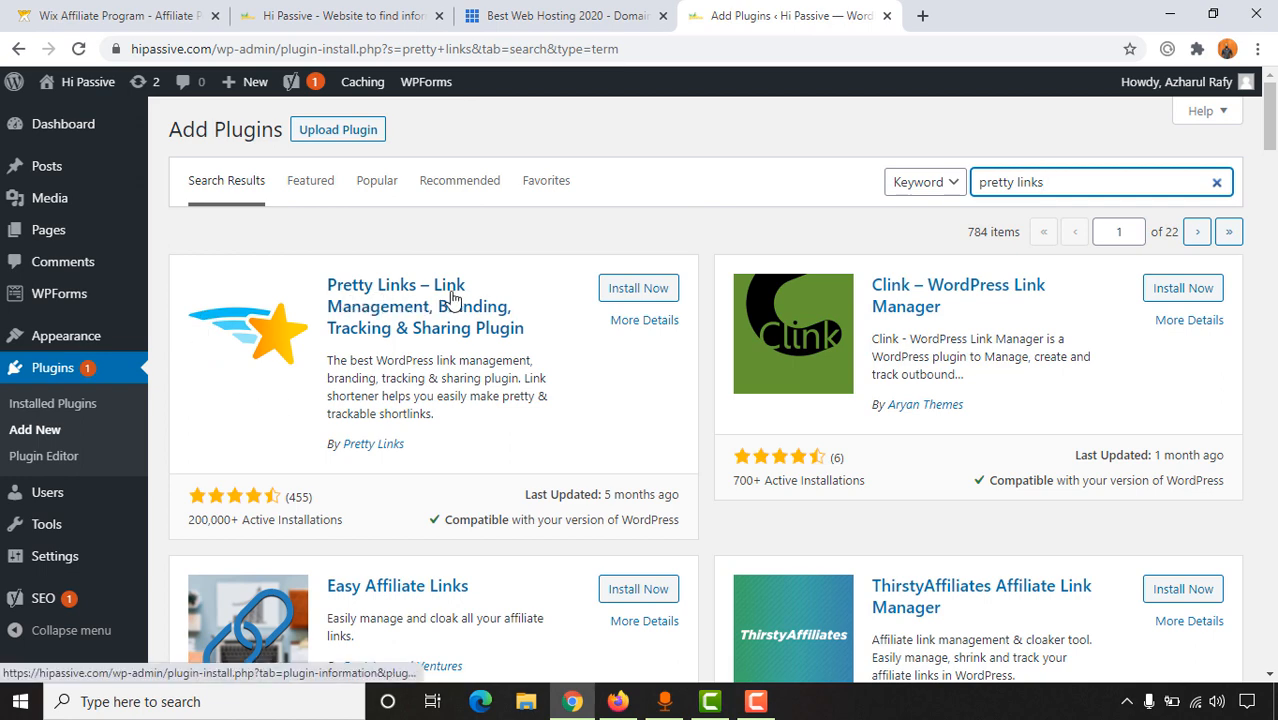
{"action": "mouse_move", "coordinate": [504, 344]}
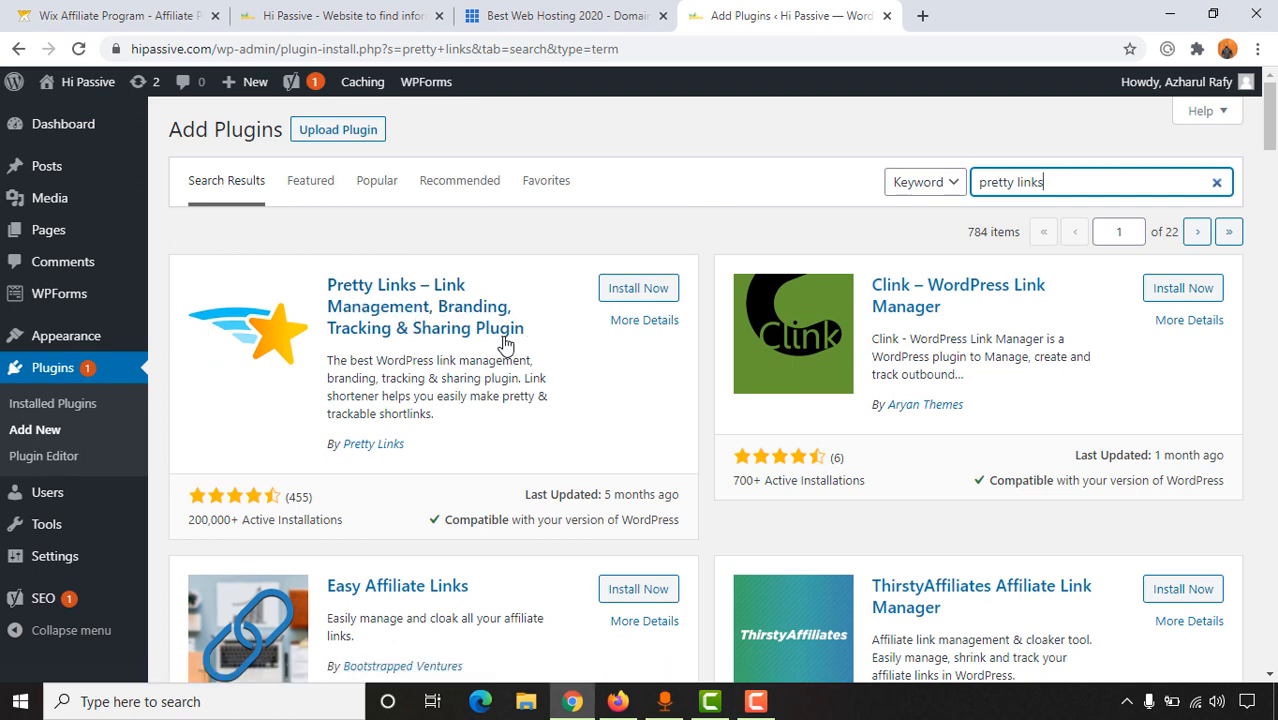
{"action": "mouse_move", "coordinate": [548, 278]}
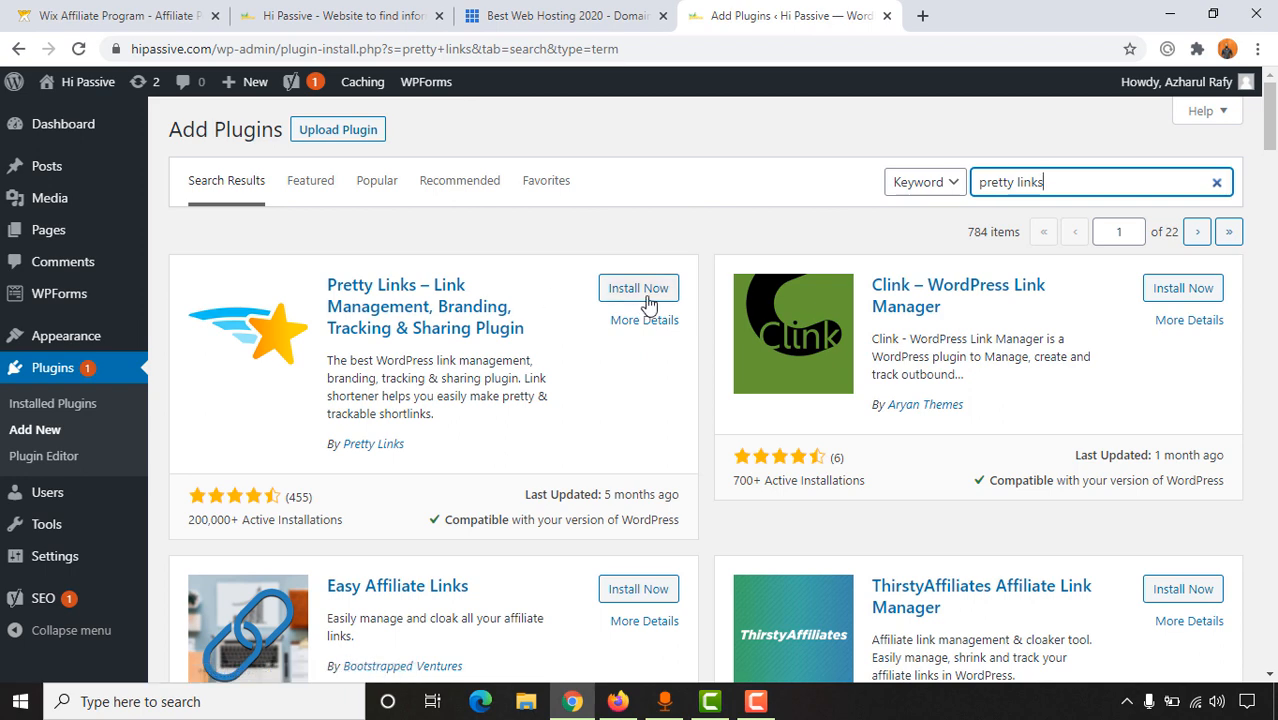
Step: Install the Pretty Links plugin and activate it so its admin menu appears
{"action": "left_click", "coordinate": [638, 288]}
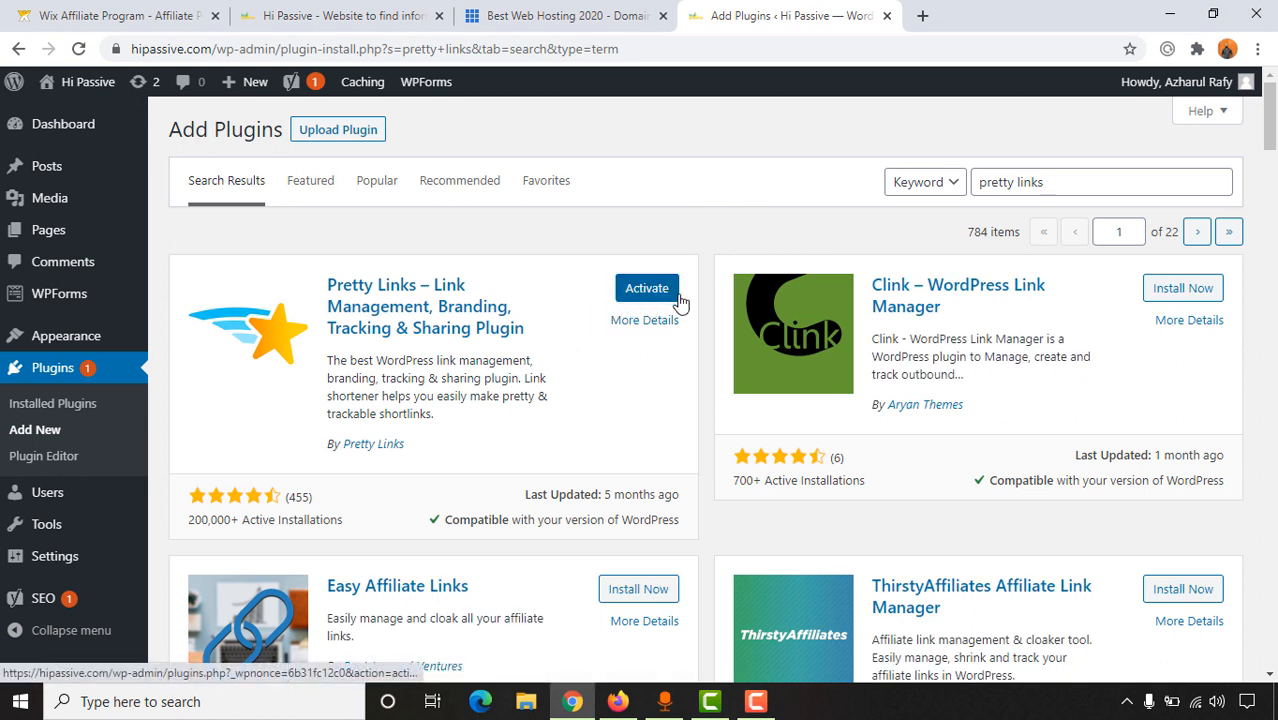
{"action": "left_click", "coordinate": [646, 288]}
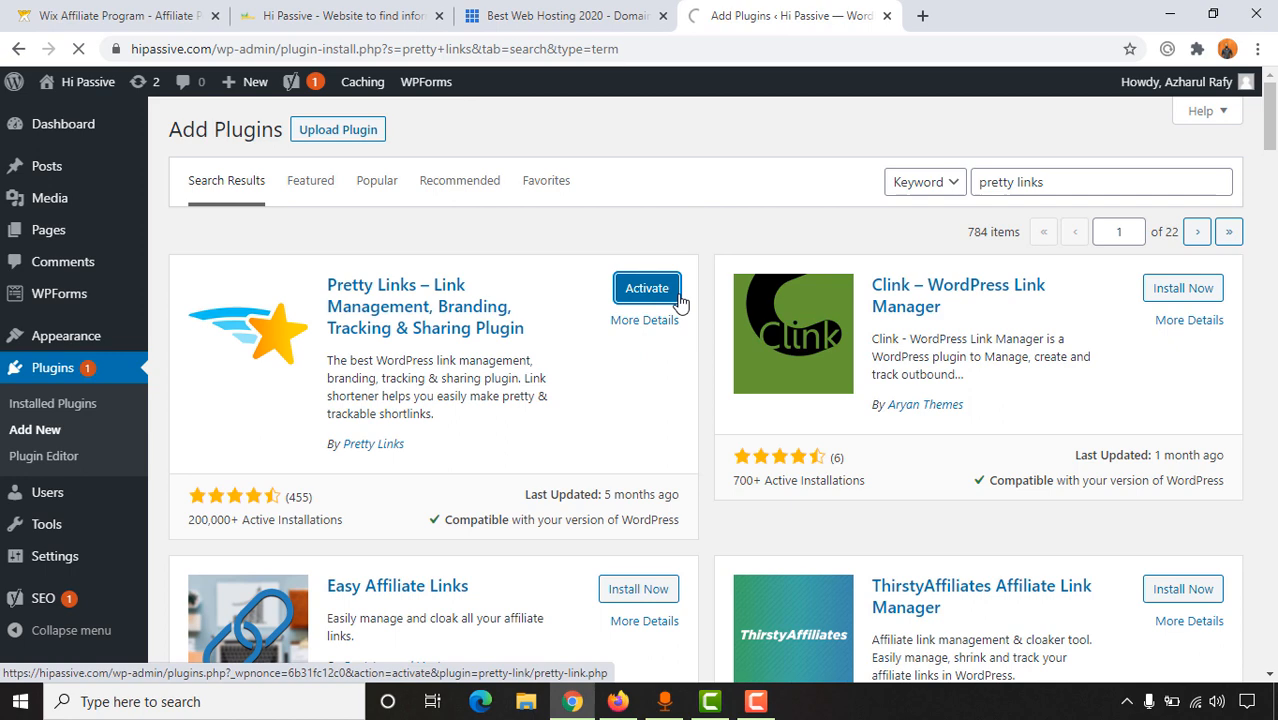
{"action": "left_click", "coordinate": [646, 288]}
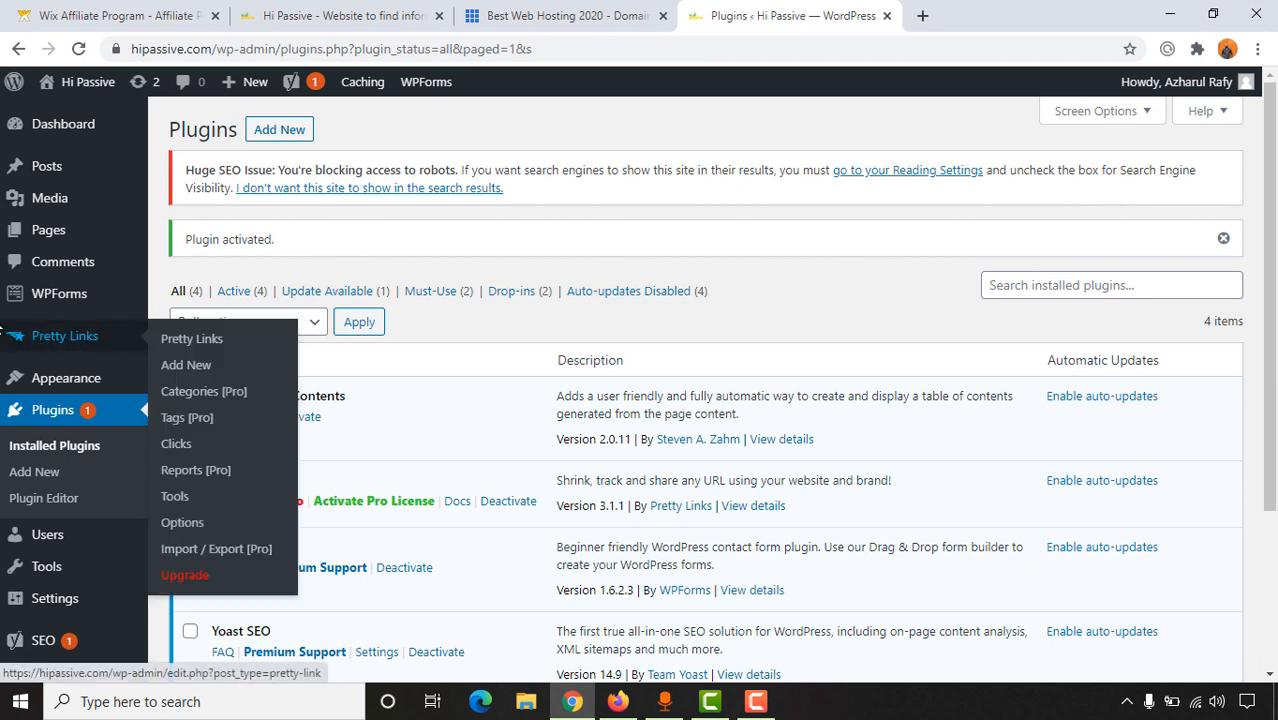
{"action": "mouse_move", "coordinate": [648, 240]}
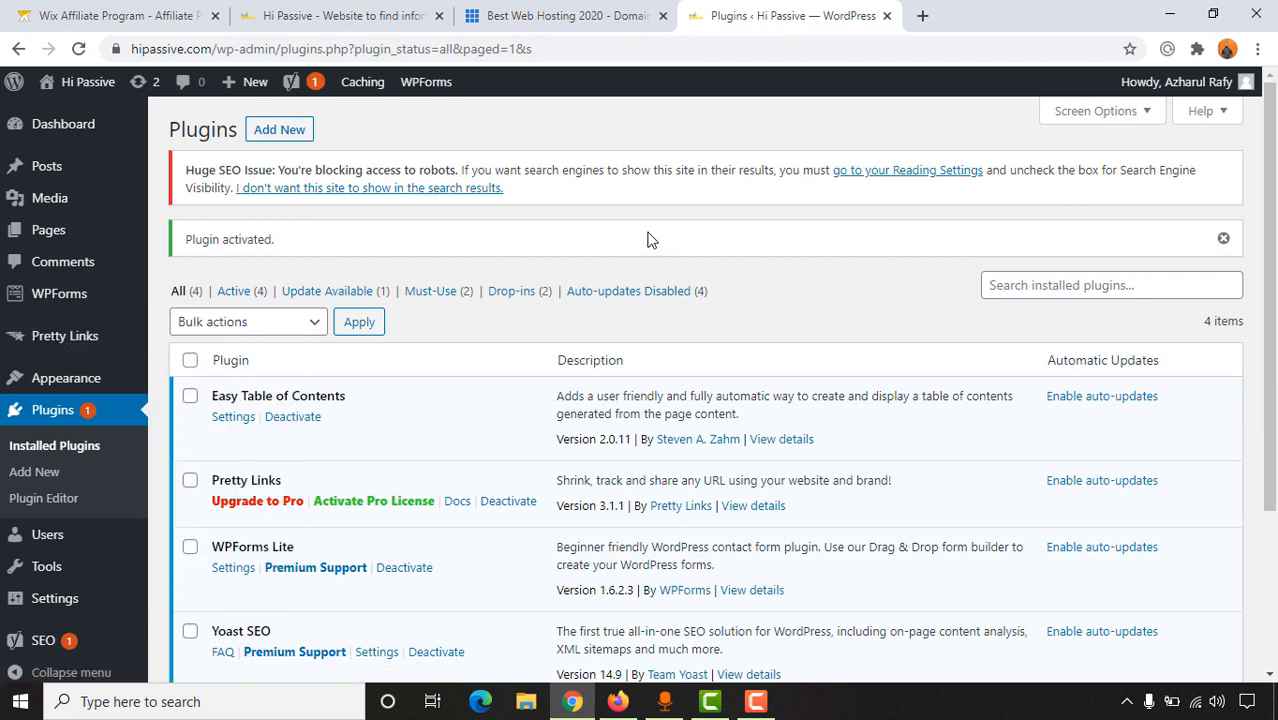
{"action": "mouse_move", "coordinate": [96, 328]}
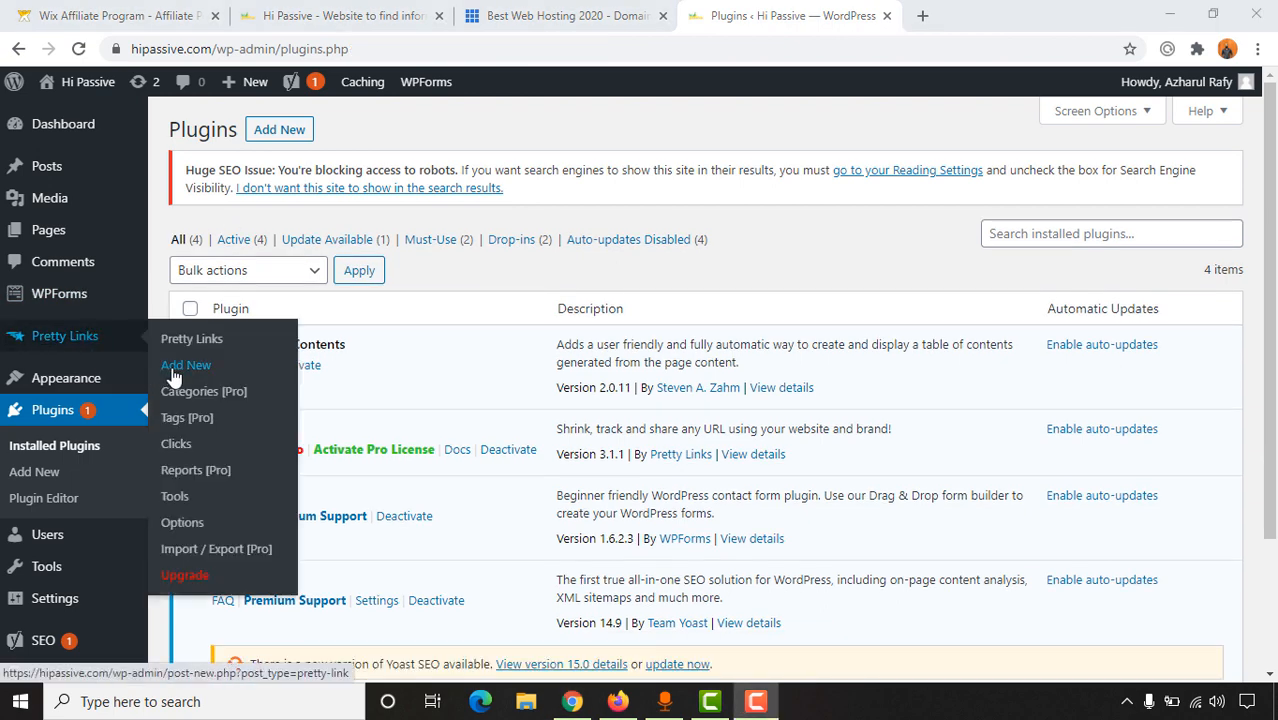
Step: Start a new pretty link and copy the Wix affiliate Unique Link from the Wix tab
{"action": "left_click", "coordinate": [186, 364]}
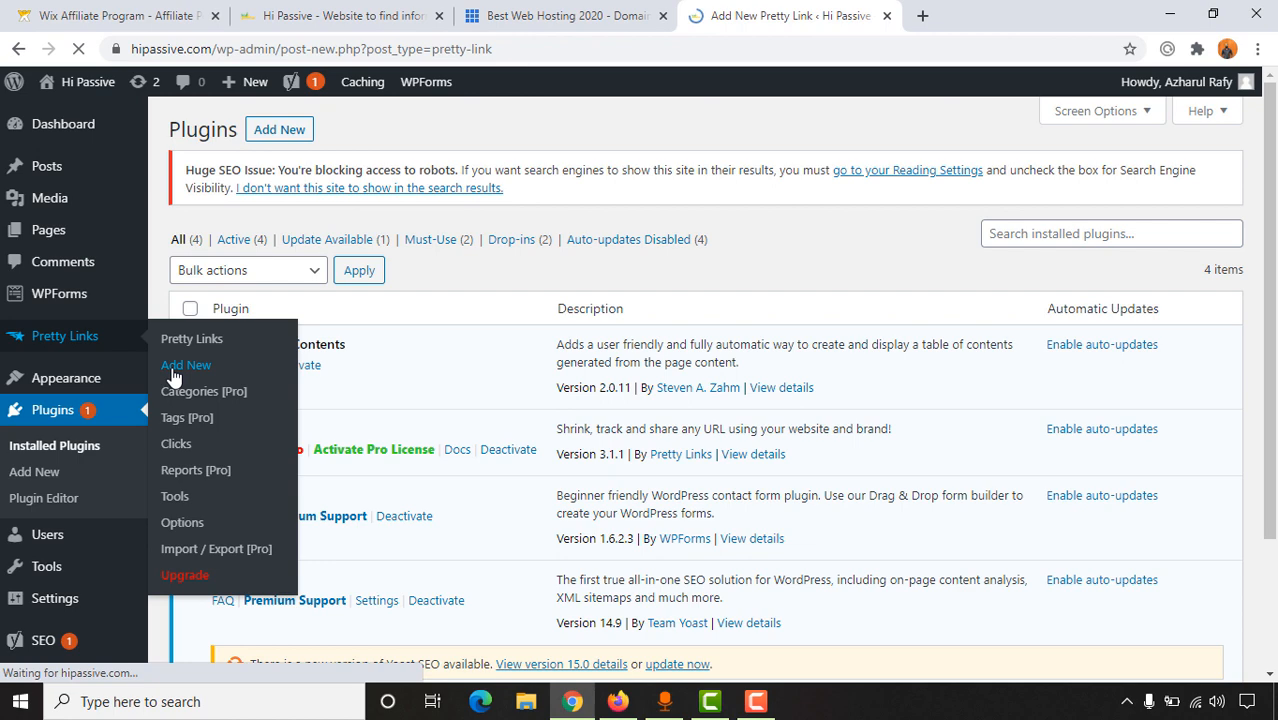
{"action": "left_click", "coordinate": [186, 364]}
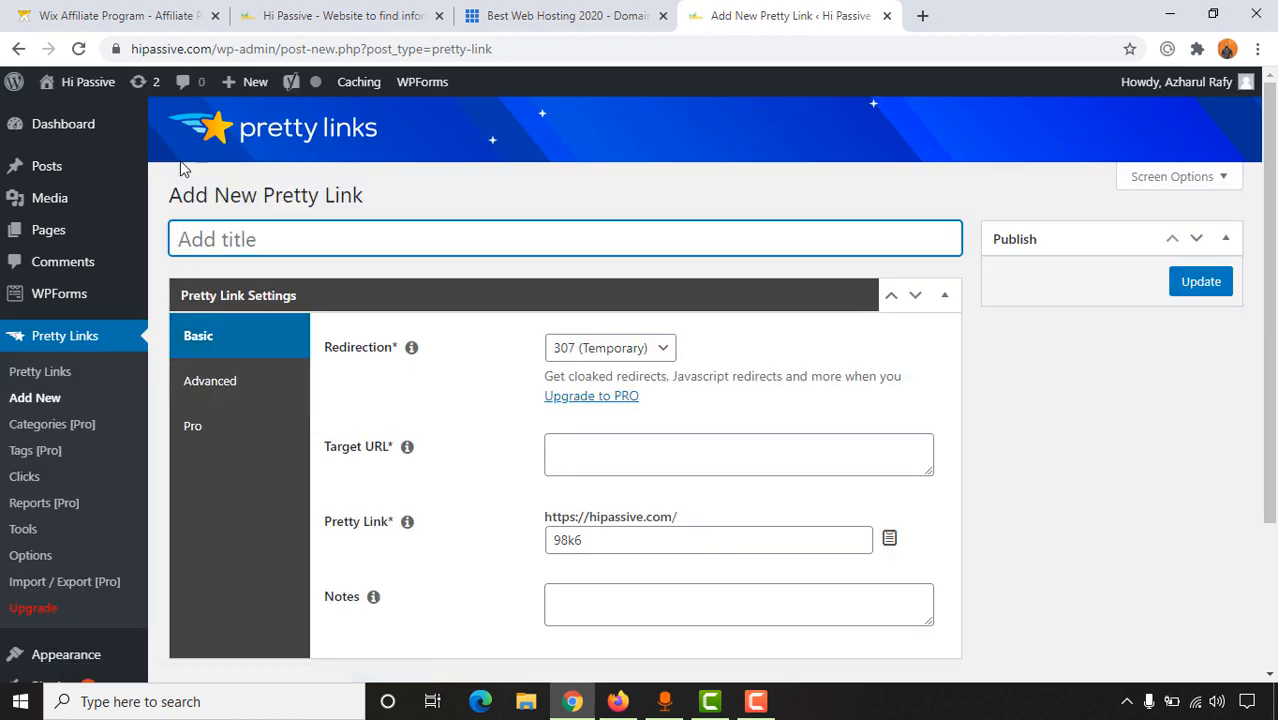
{"action": "mouse_move", "coordinate": [638, 408]}
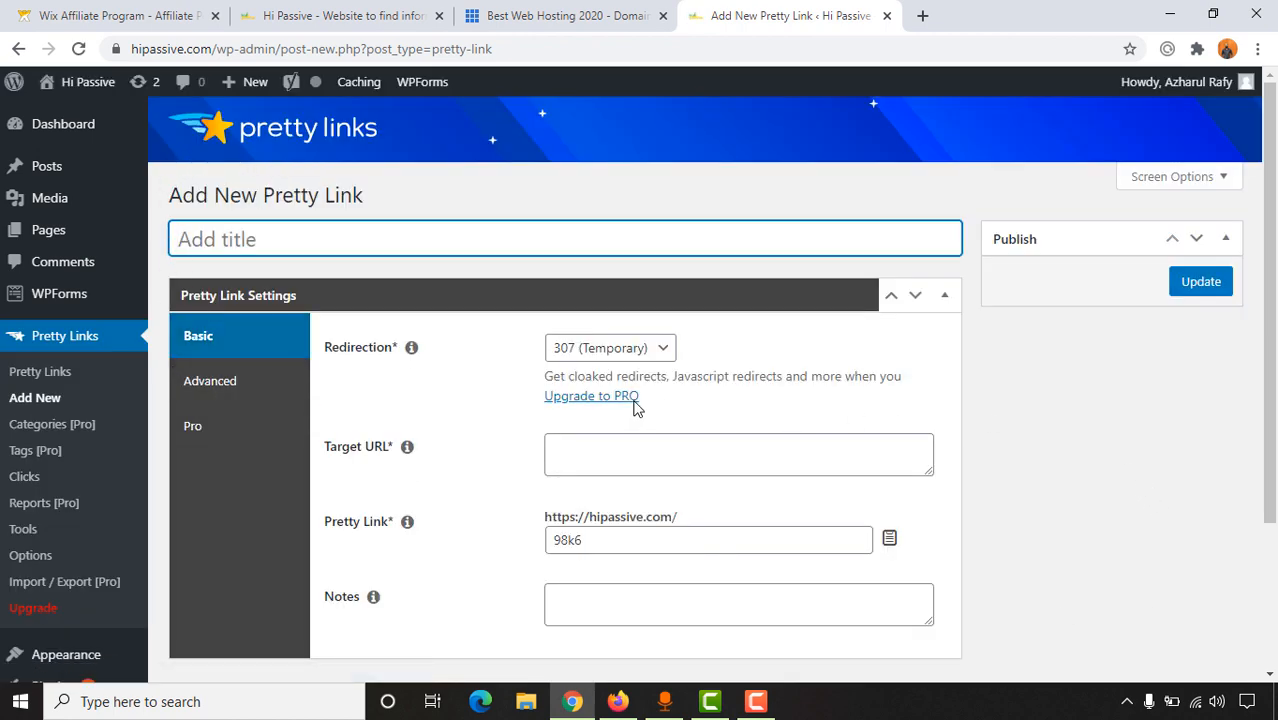
{"action": "mouse_move", "coordinate": [428, 414]}
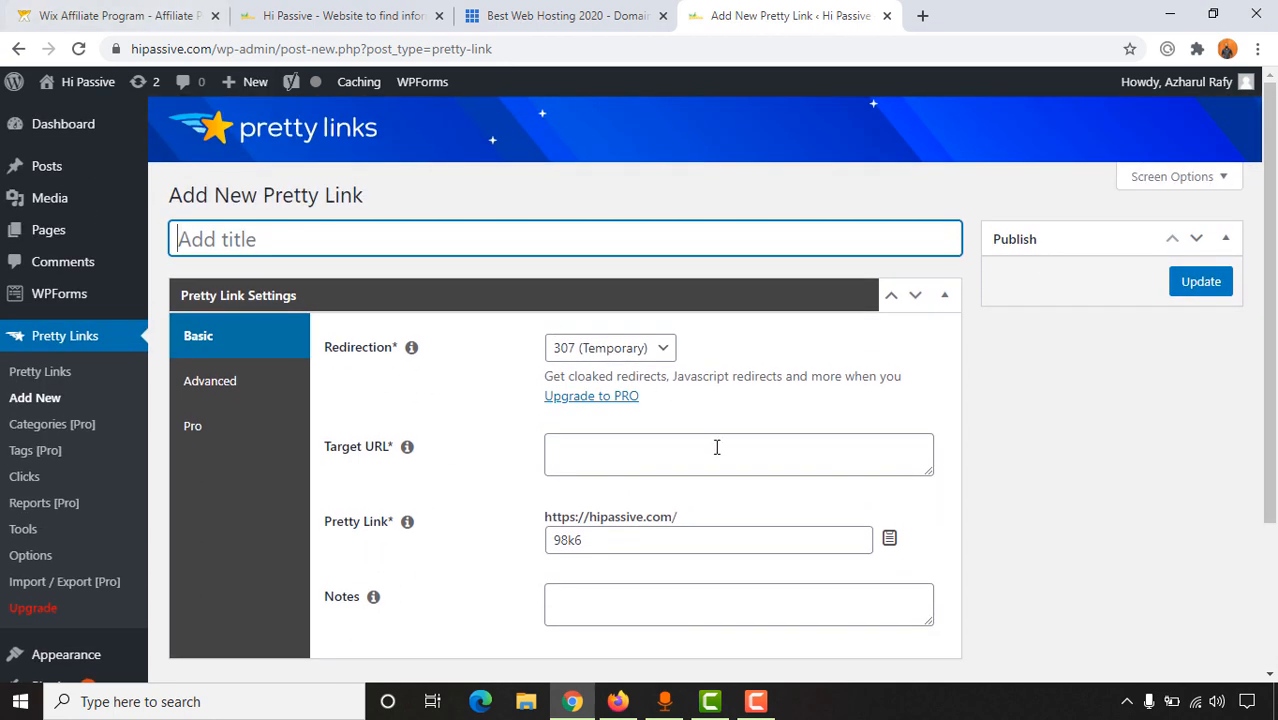
{"action": "left_click", "coordinate": [112, 16]}
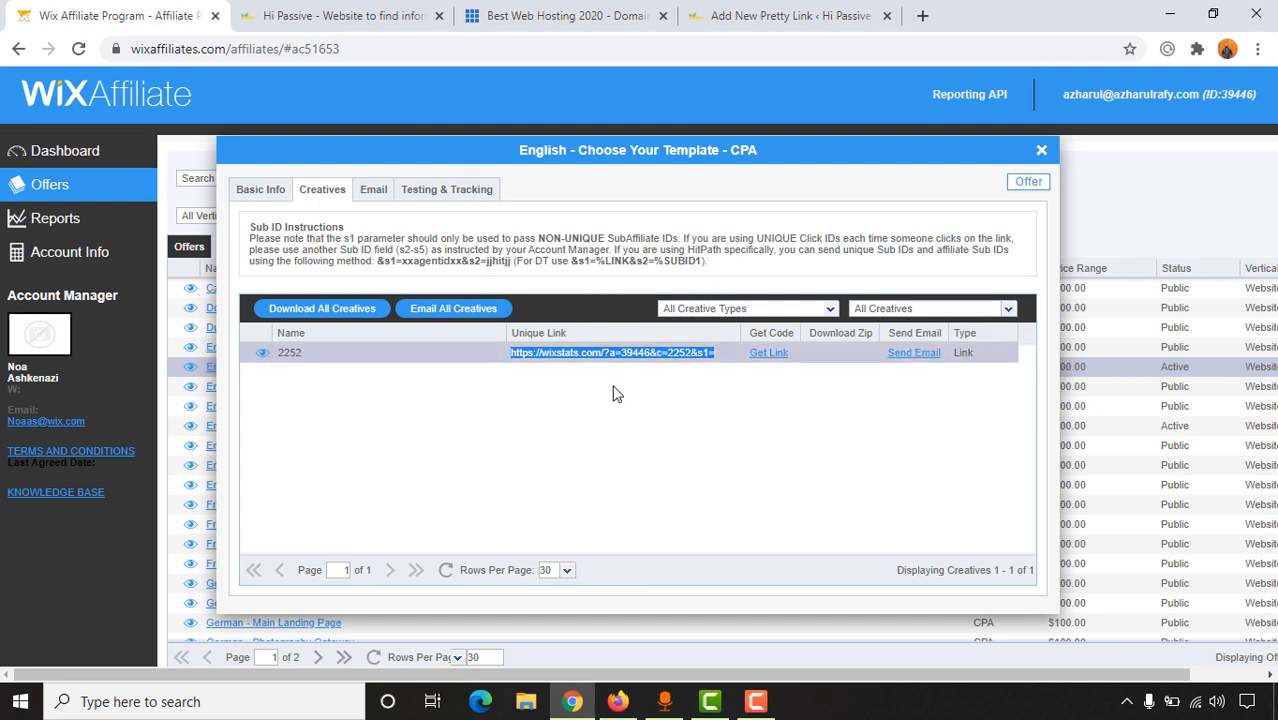
{"action": "mouse_move", "coordinate": [660, 358]}
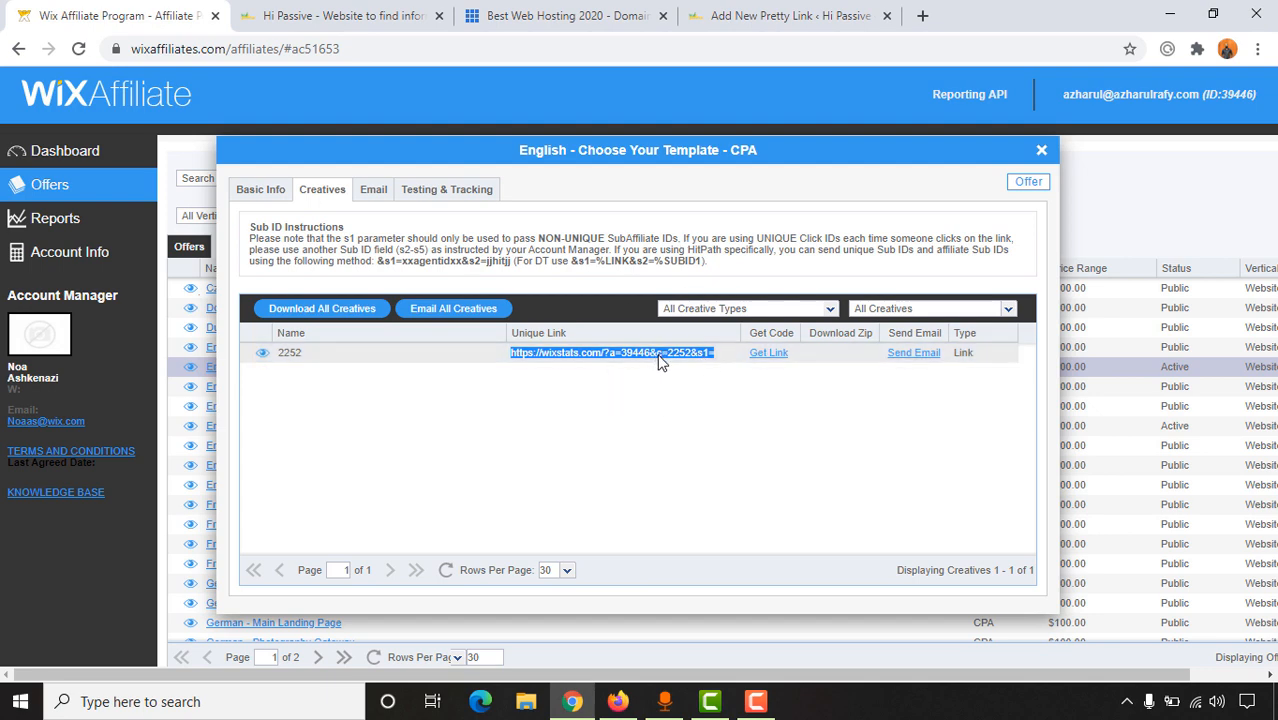
{"action": "left_click", "coordinate": [790, 16]}
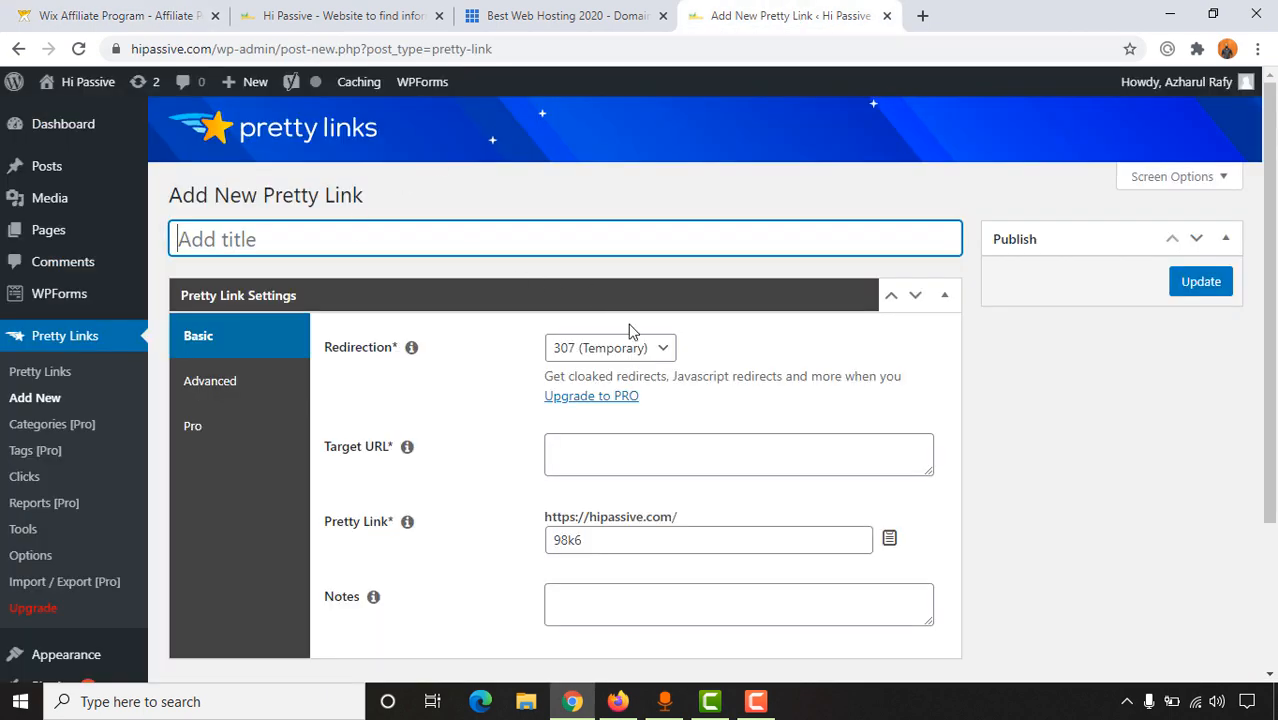
{"action": "mouse_move", "coordinate": [336, 264]}
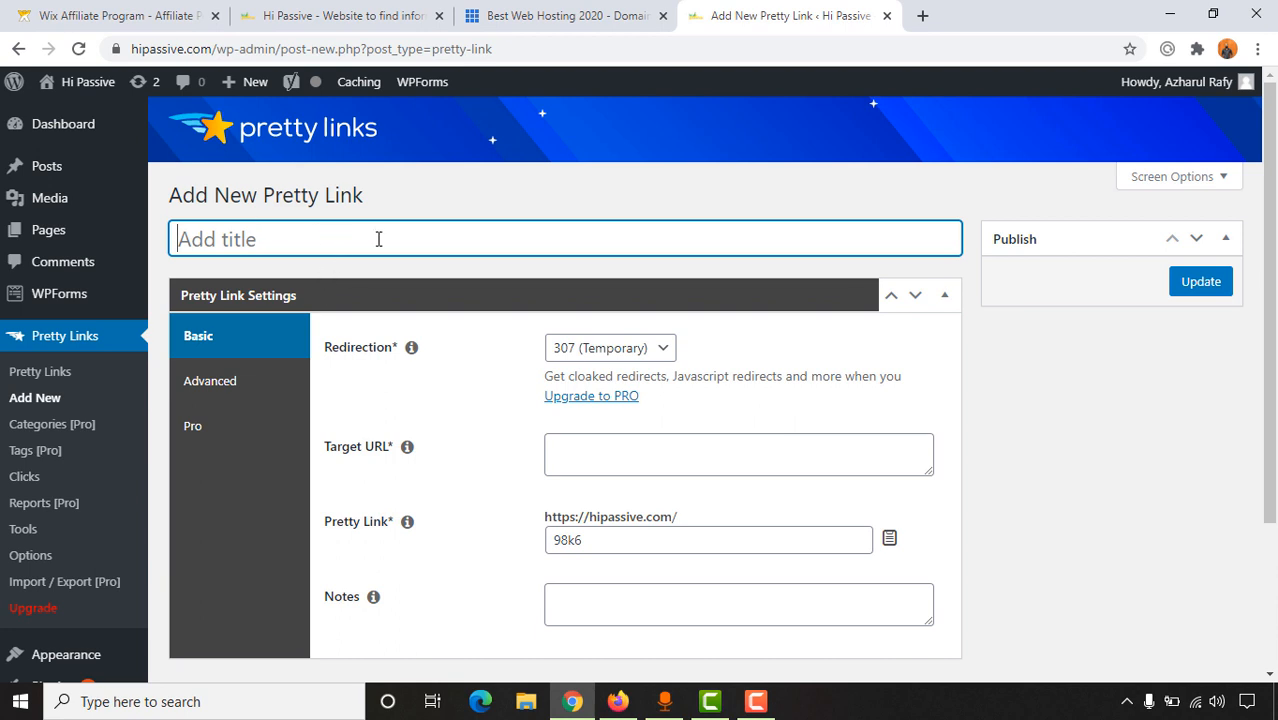
Step: Title the link WiX with a 301 permanent redirect and the pasted Wix affiliate target URL
{"action": "type", "text": "WiX"}
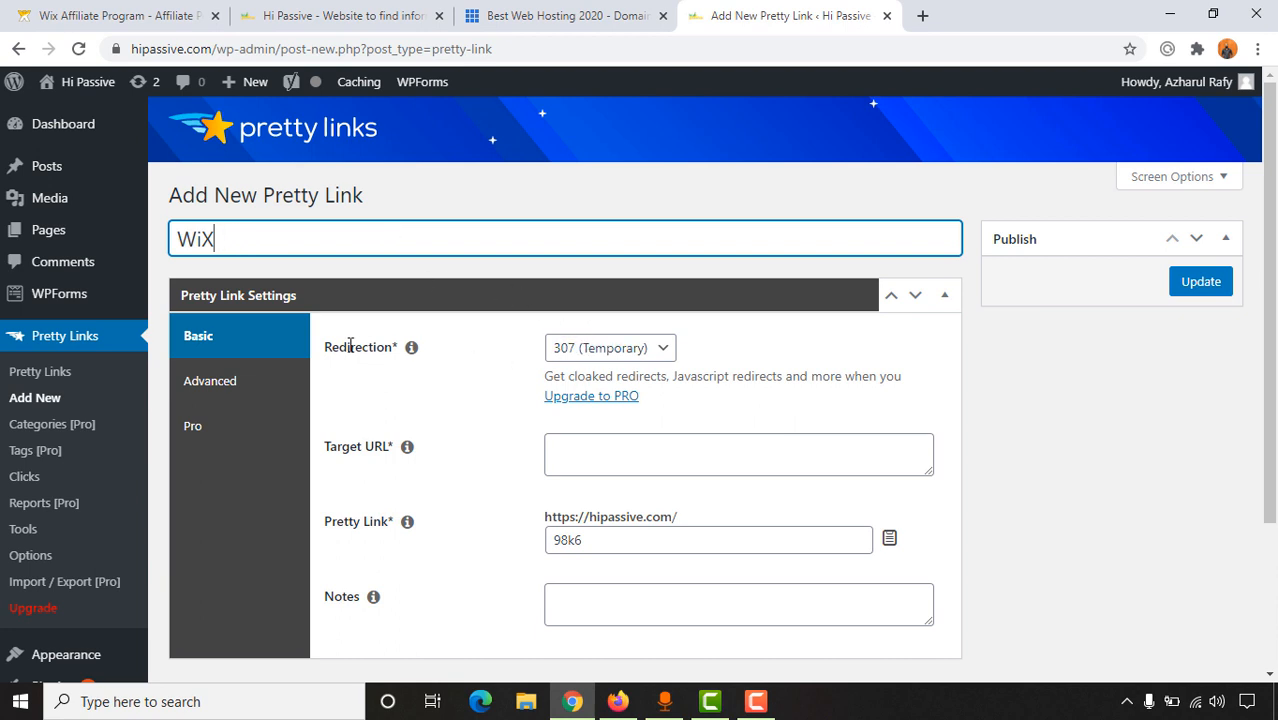
{"action": "left_click", "coordinate": [610, 348]}
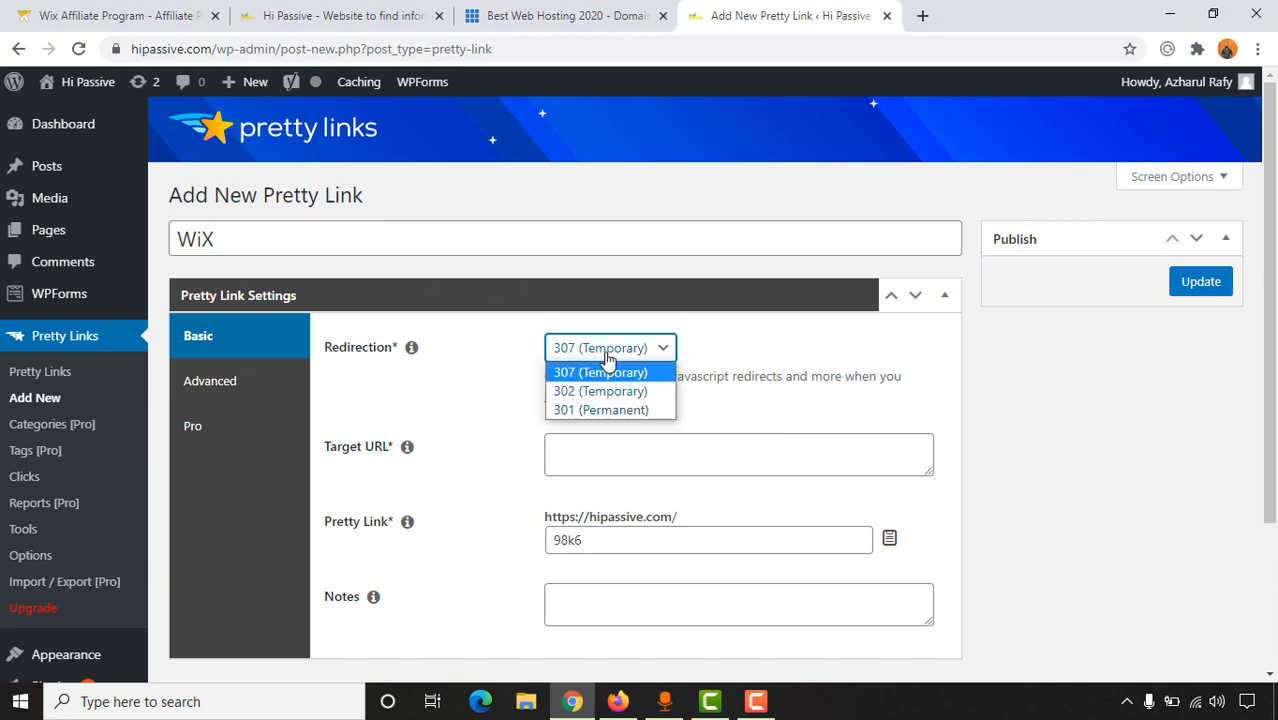
{"action": "left_click", "coordinate": [600, 410]}
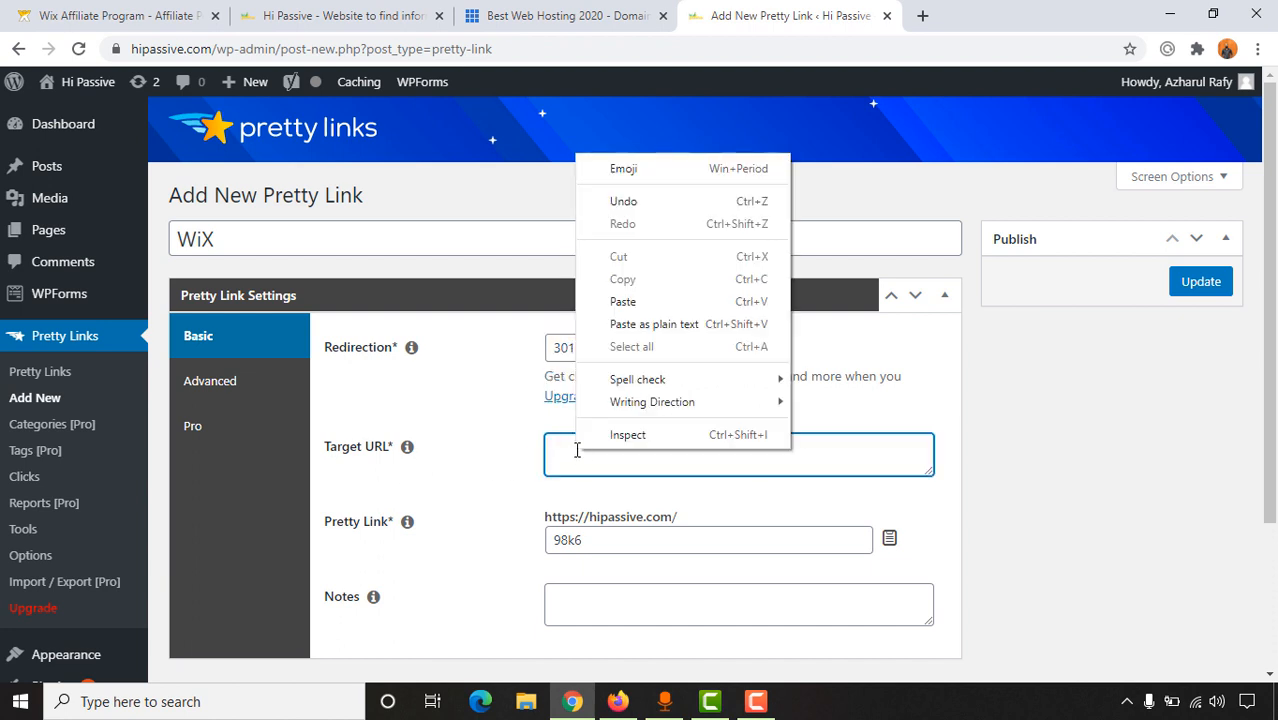
{"action": "left_click", "coordinate": [622, 300]}
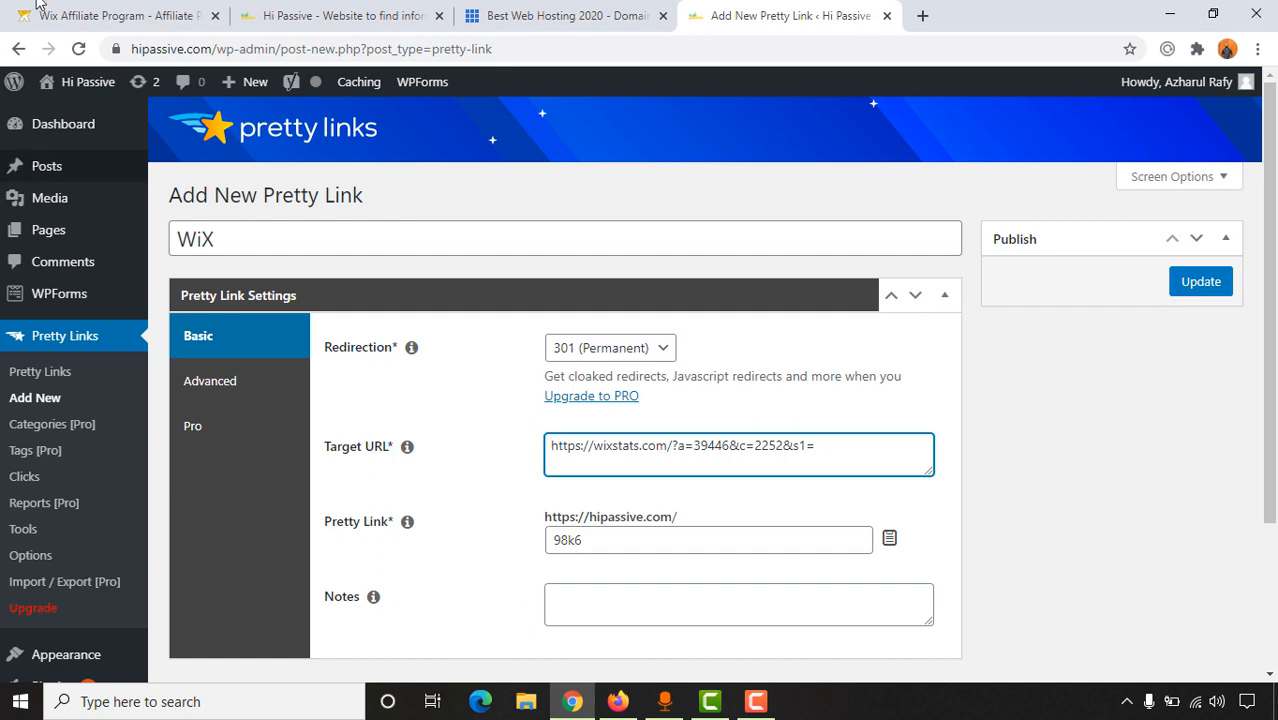
Step: Verify the target against the Wix affiliate page and set the slug to 'wix'
{"action": "left_click", "coordinate": [110, 16]}
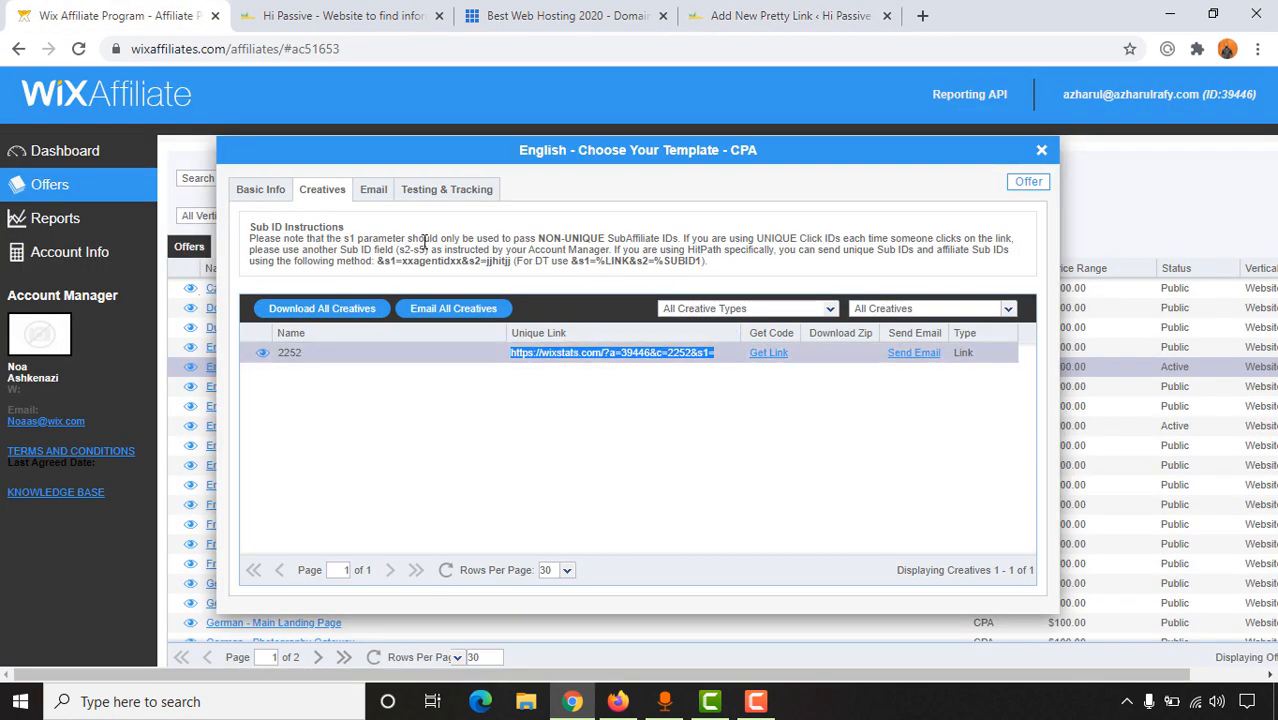
{"action": "left_click", "coordinate": [790, 16]}
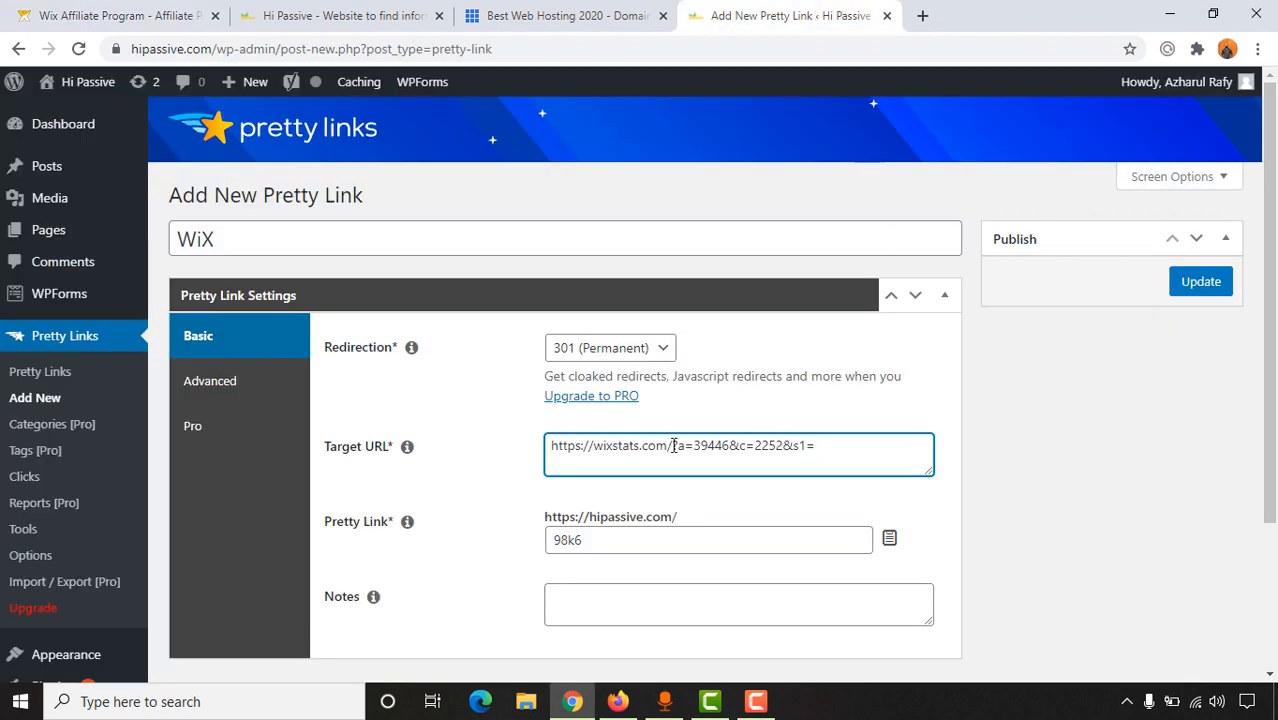
{"action": "mouse_move", "coordinate": [676, 462]}
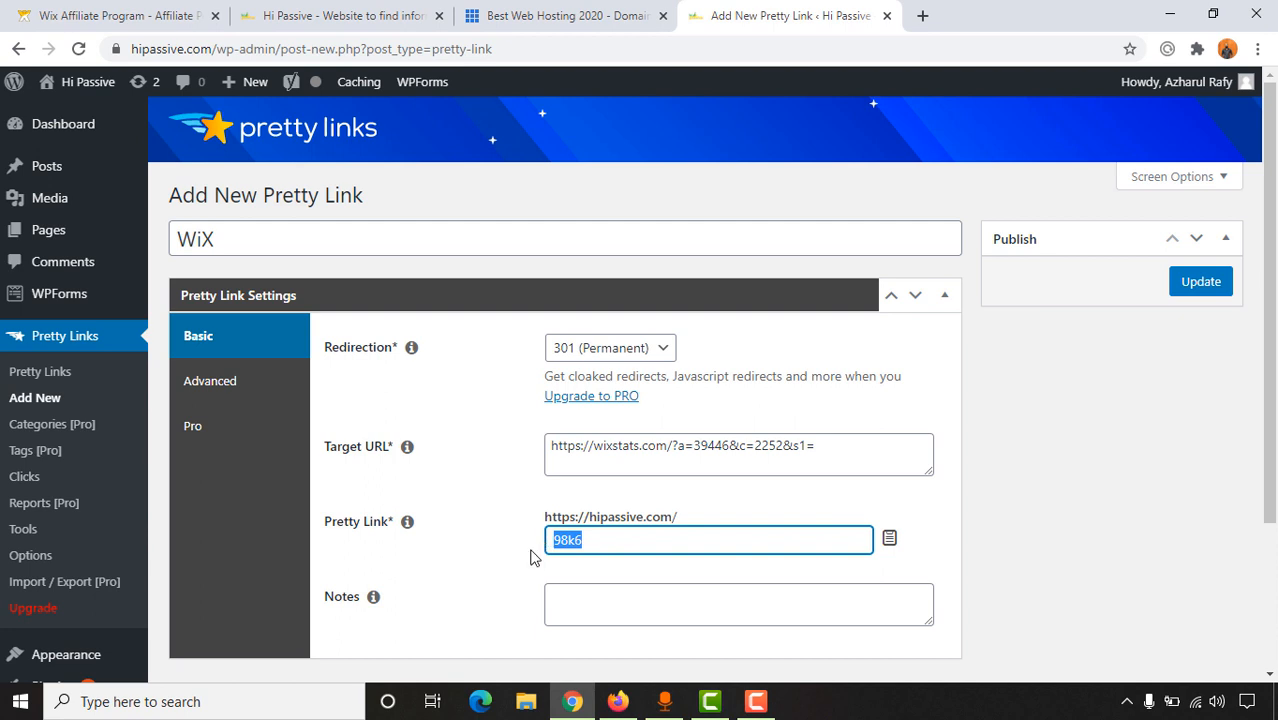
{"action": "type", "text": "wix"}
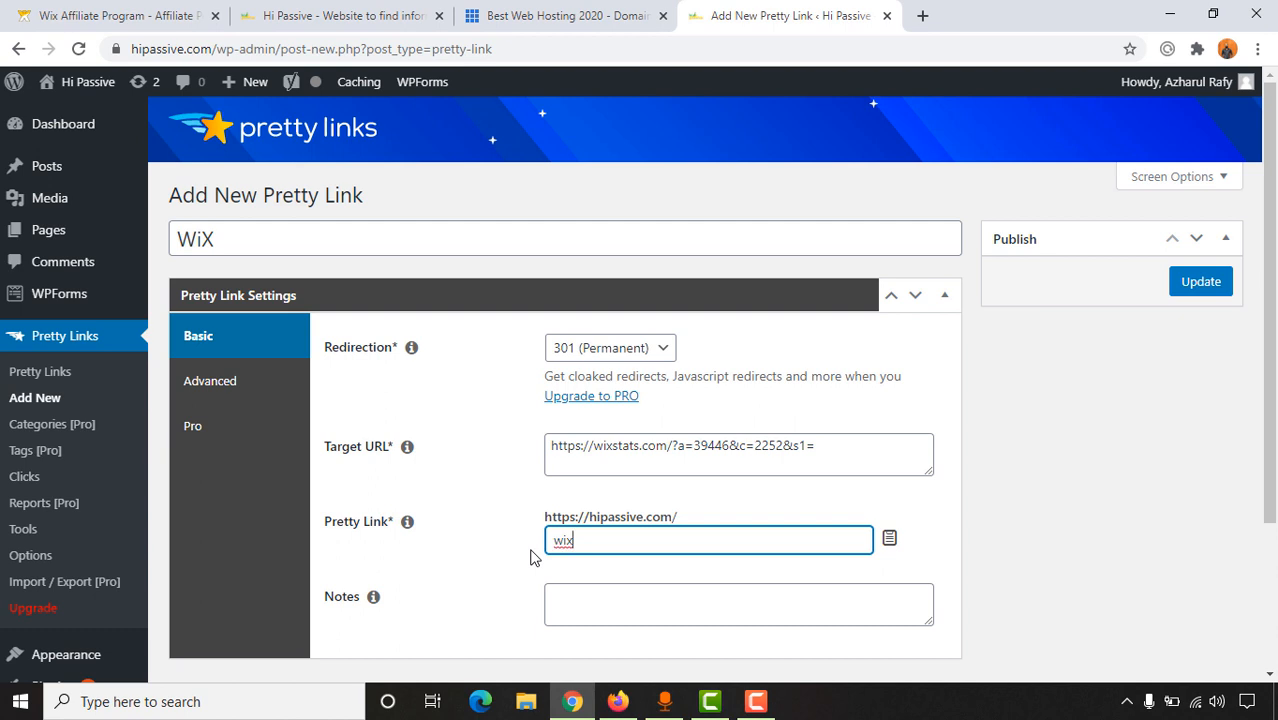
Step: Publish the WiX pretty link and copy its new hipassive.com/wix address for testing
{"action": "left_click", "coordinate": [1200, 280]}
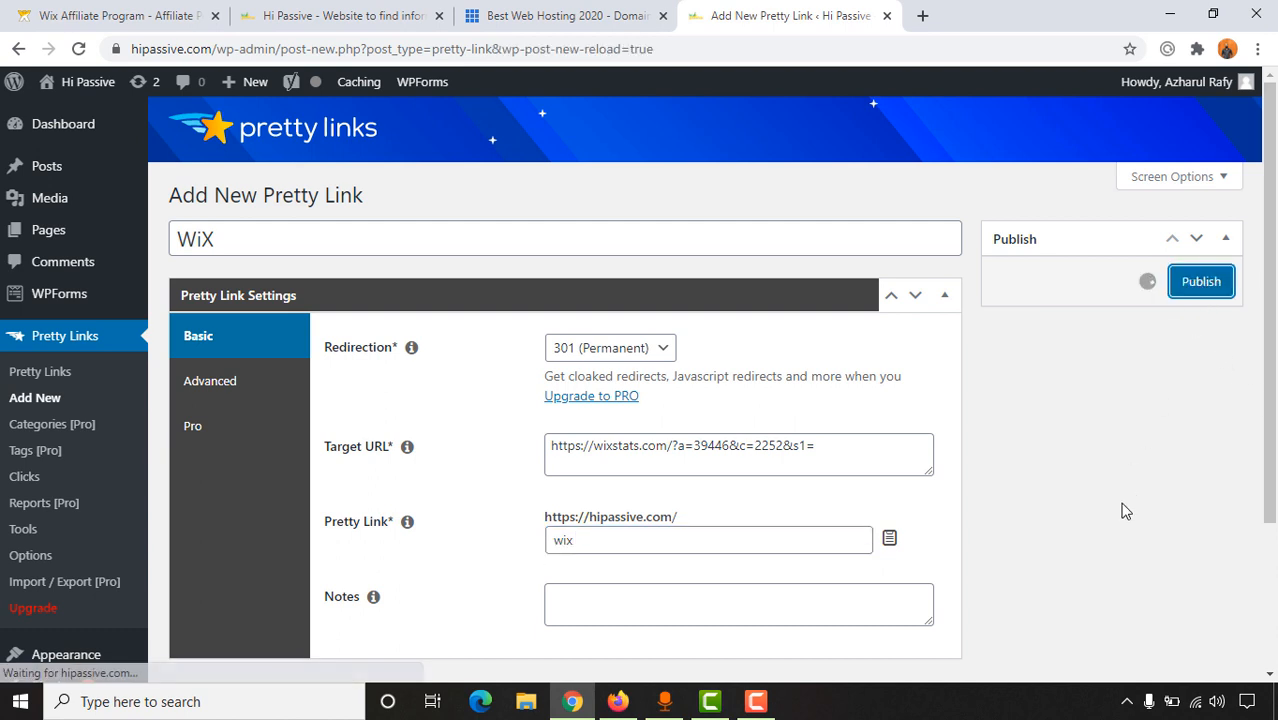
{"action": "left_click", "coordinate": [1200, 280]}
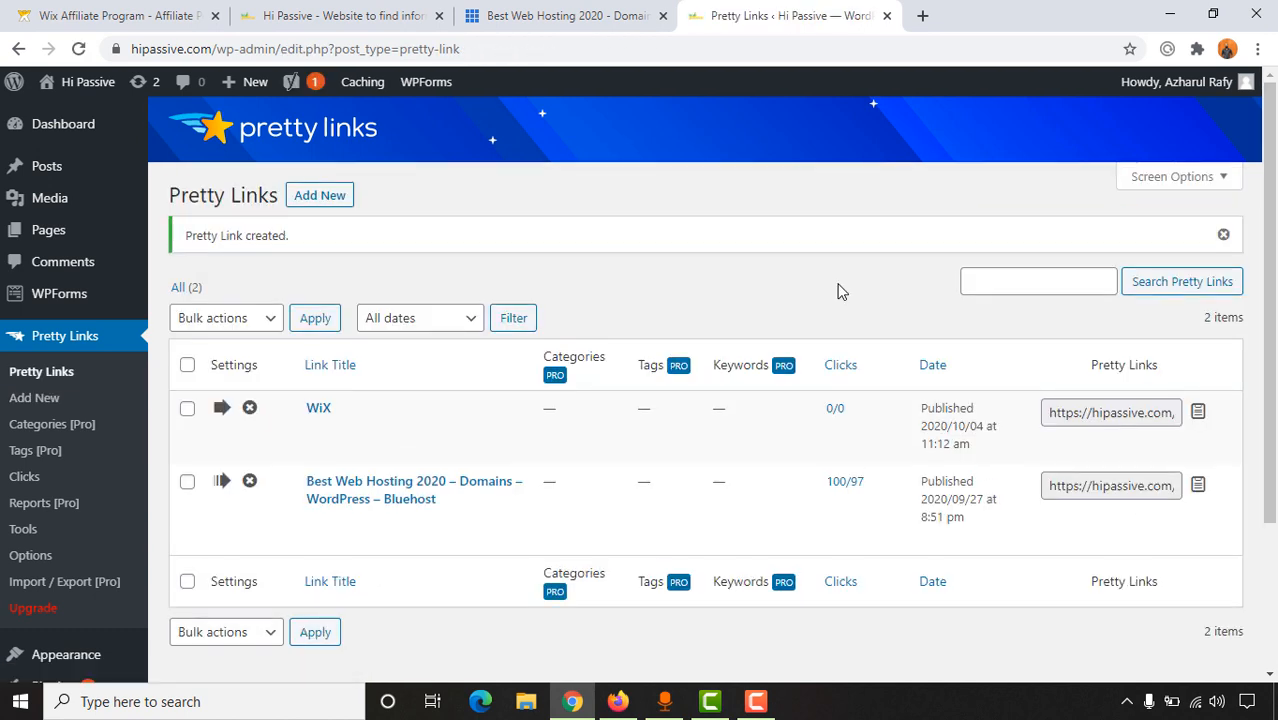
{"action": "mouse_move", "coordinate": [318, 408]}
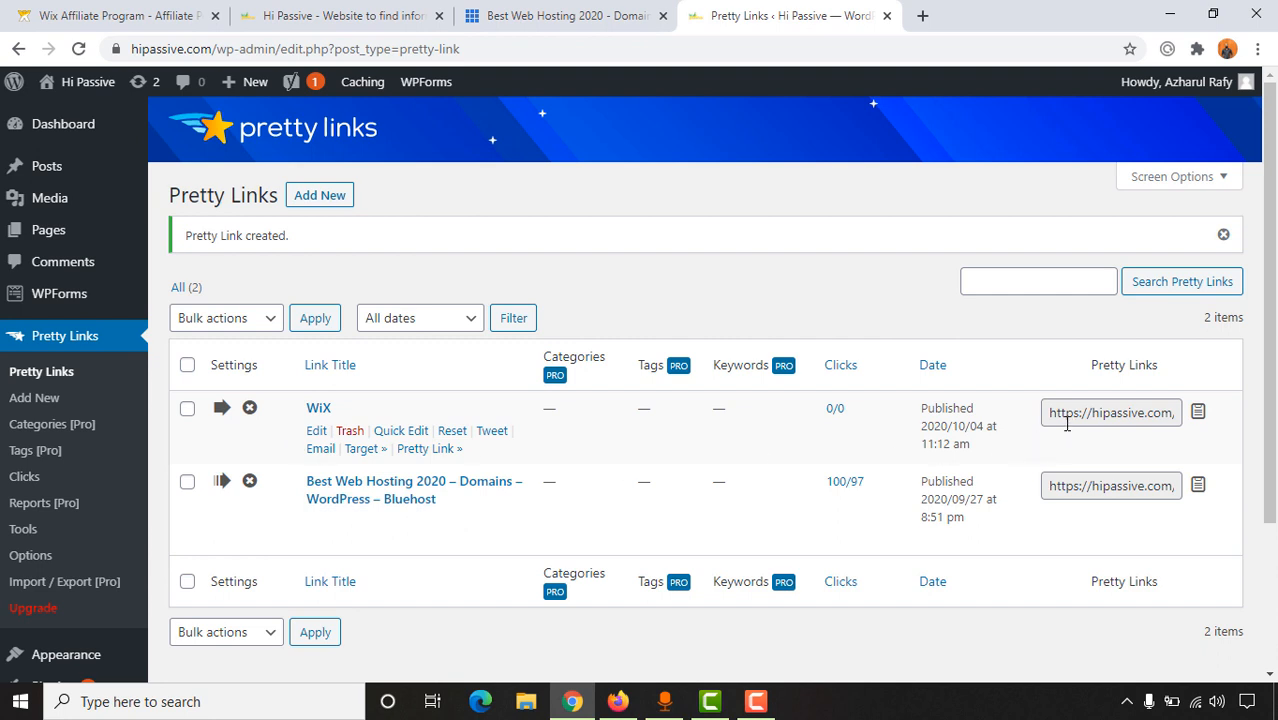
{"action": "left_click", "coordinate": [1196, 412]}
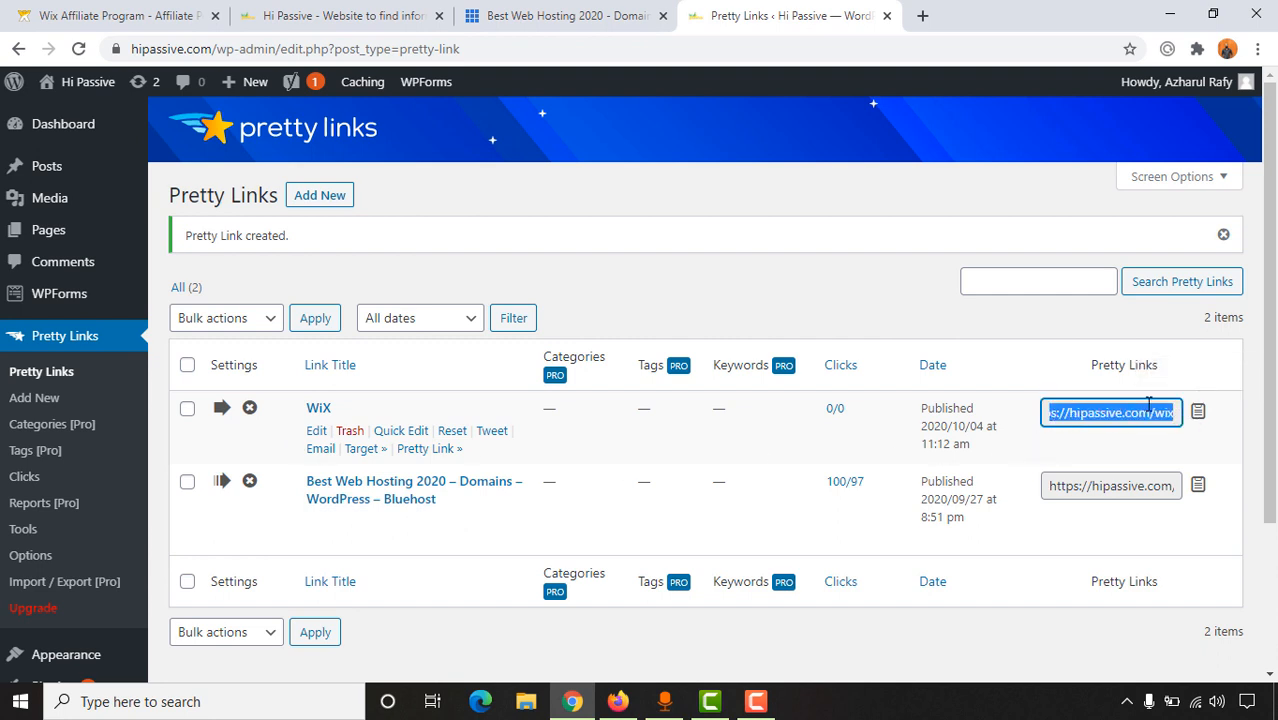
{"action": "left_click", "coordinate": [1198, 412]}
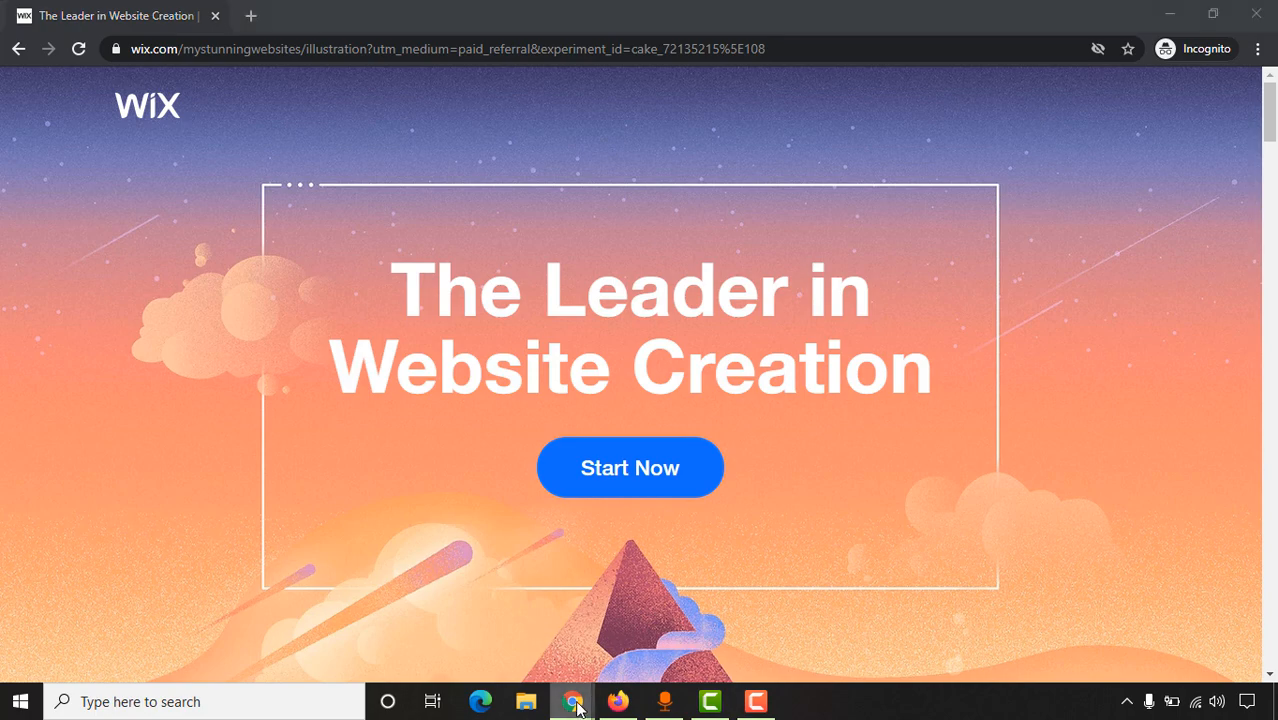
Step: Switch to the Hi Passive blog tab and scroll through its posts back to the top
{"action": "left_click", "coordinate": [340, 16]}
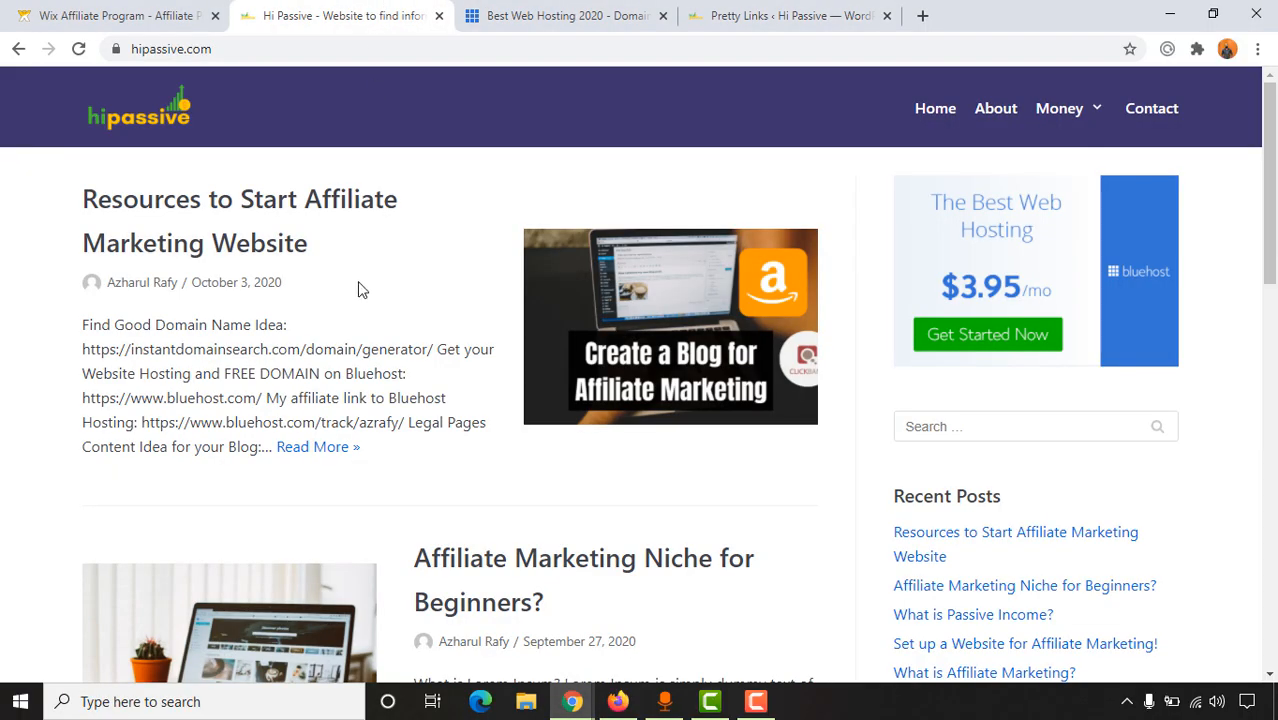
{"action": "scroll", "scroll_direction": "down", "scroll_amount": 3}
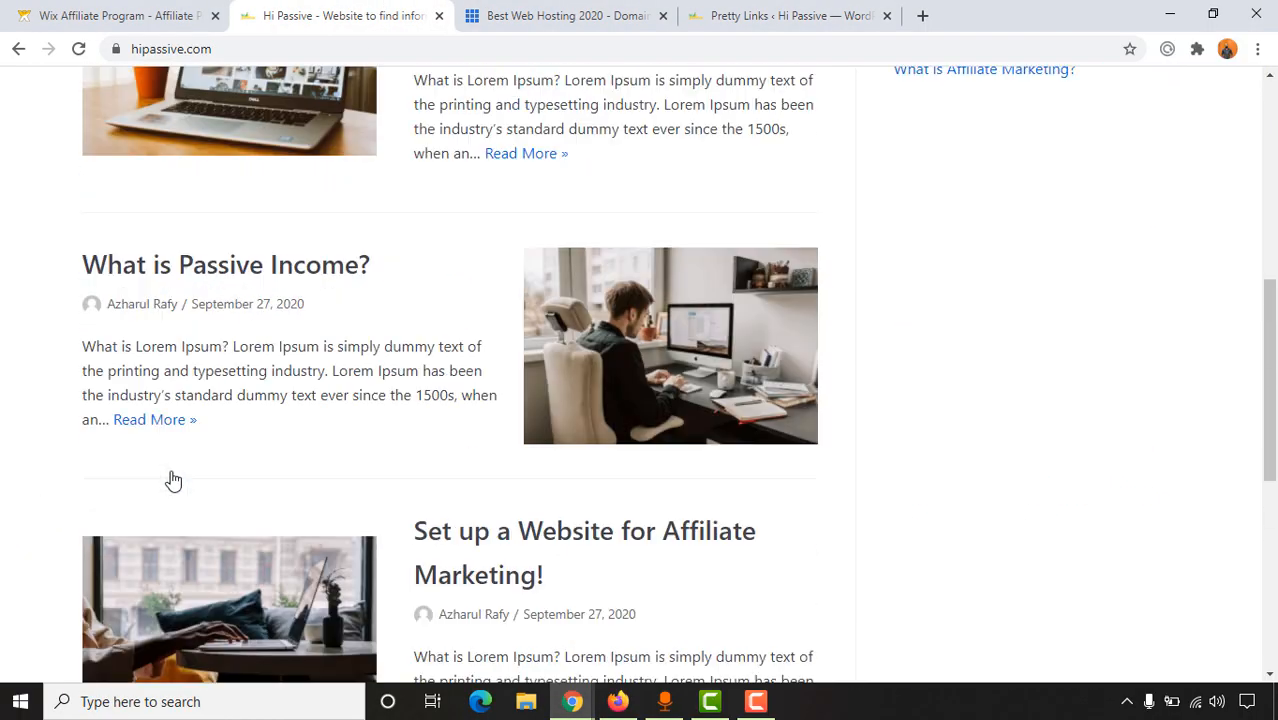
{"action": "scroll", "scroll_direction": "up", "scroll_amount": 3}
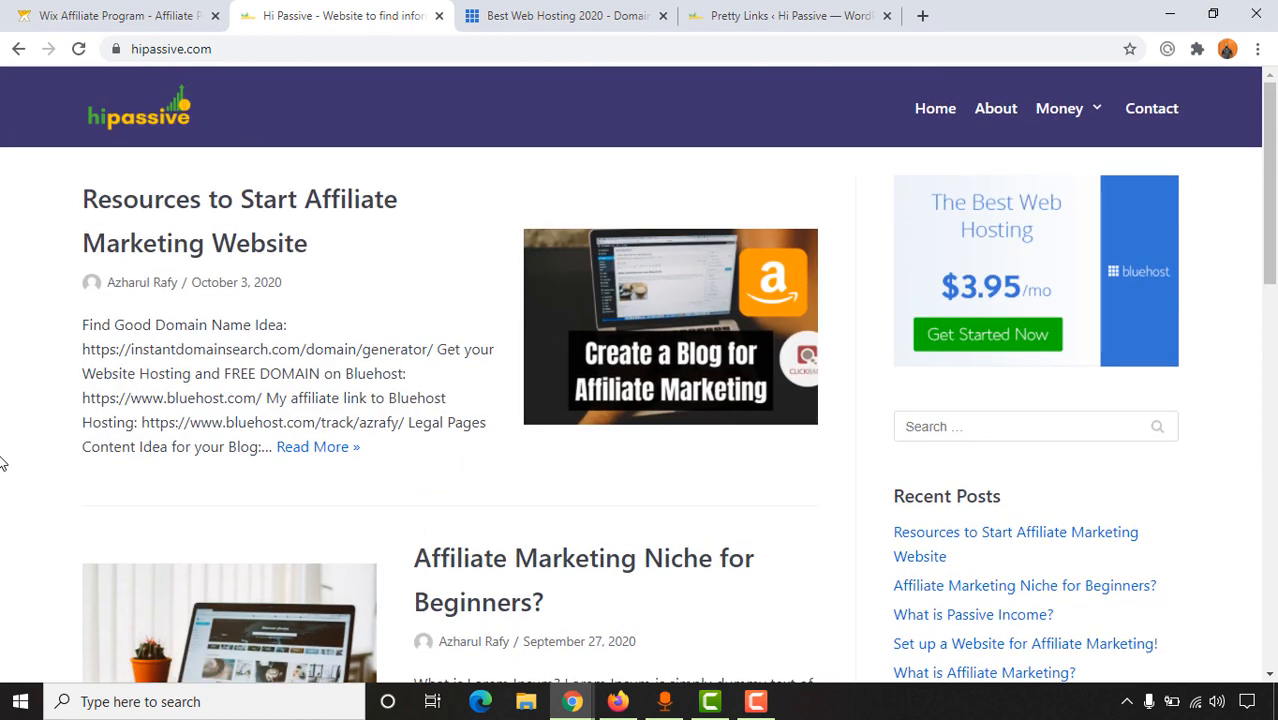